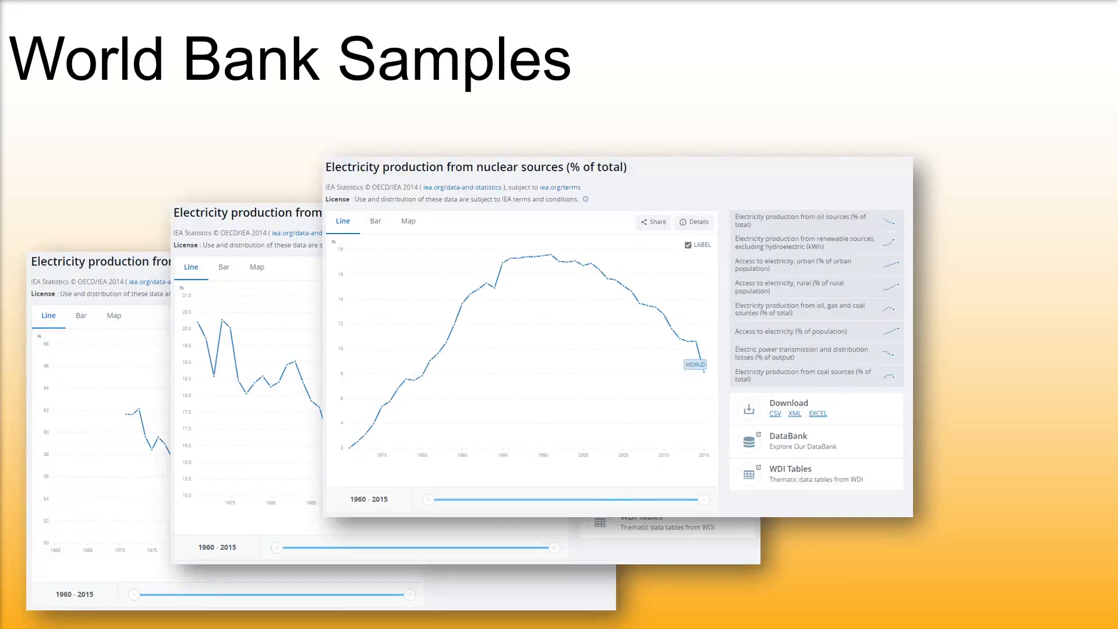
Step: Advance the slideshow past the World Bank chart samples to the Goals slide
click(810, 243)
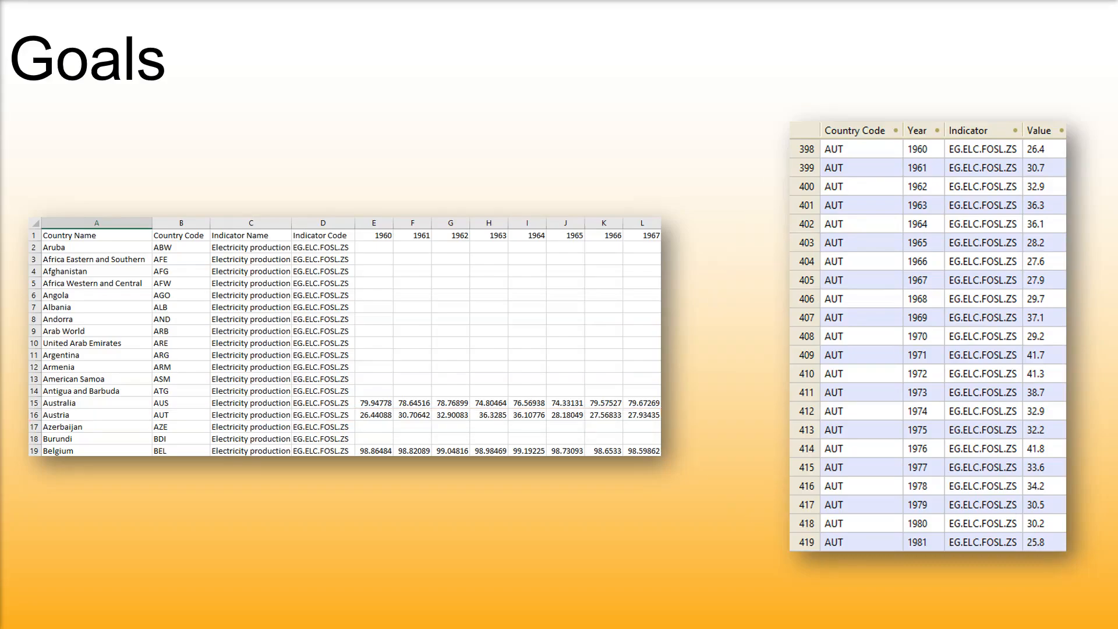
Step: Leave the Goals slide to reveal the blank New Design1 mapping in MapForce
key(Right)
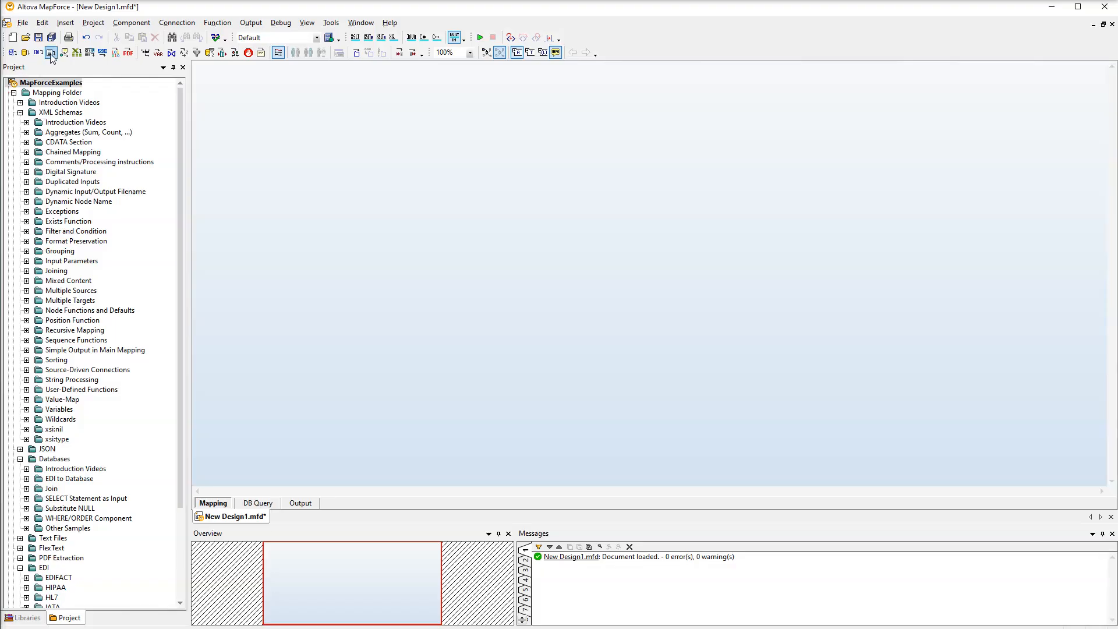
Step: Insert a text file component with simple standard CSV processing and continue to its settings
click(51, 52)
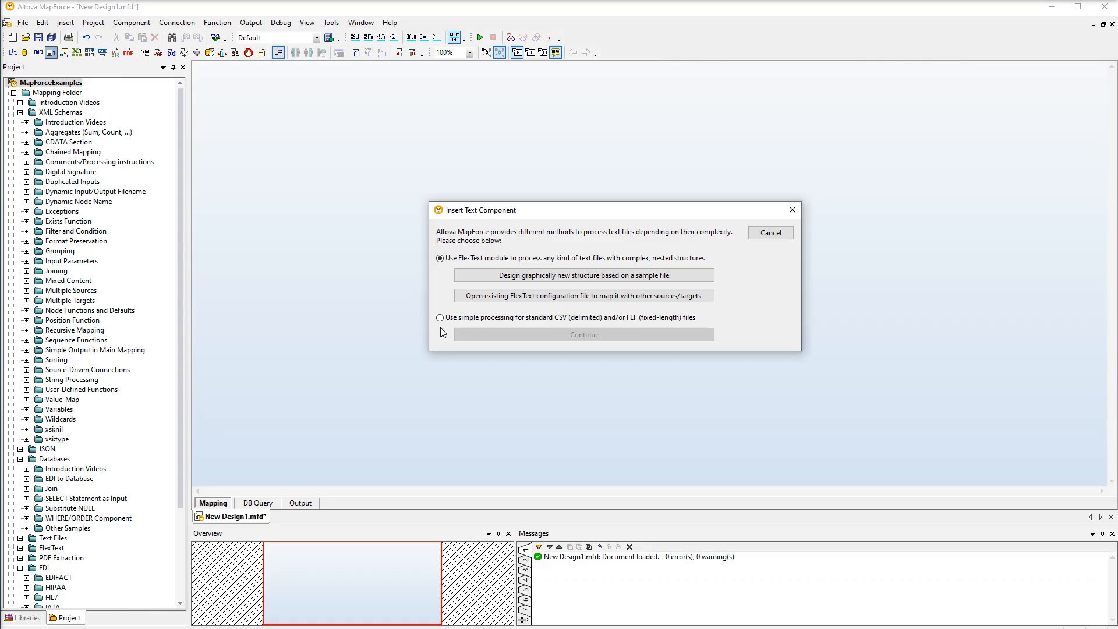
click(440, 257)
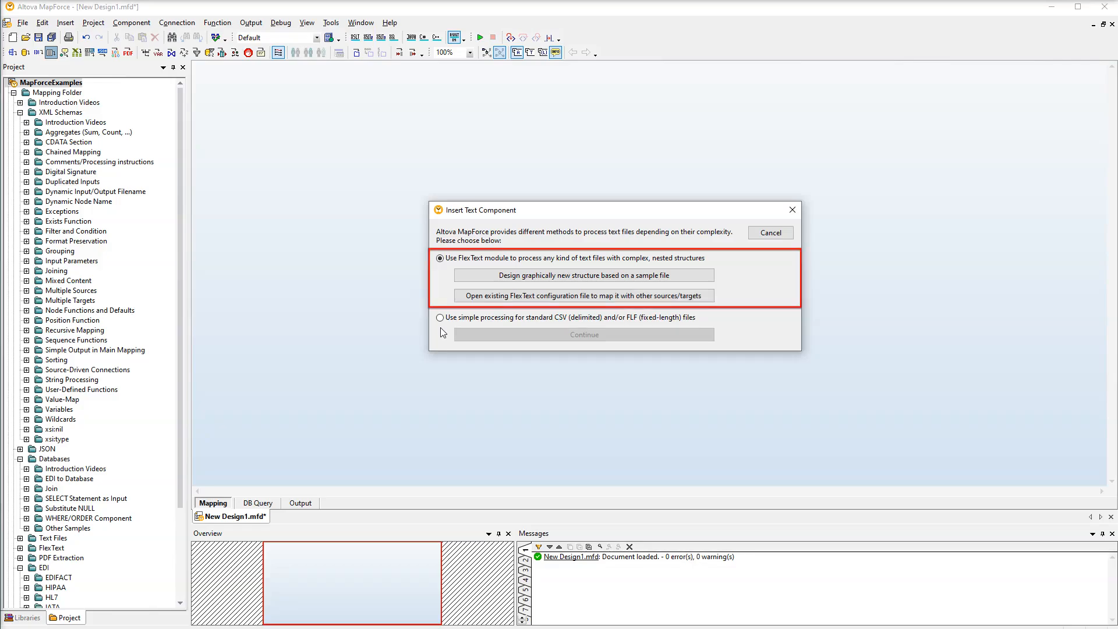
click(441, 318)
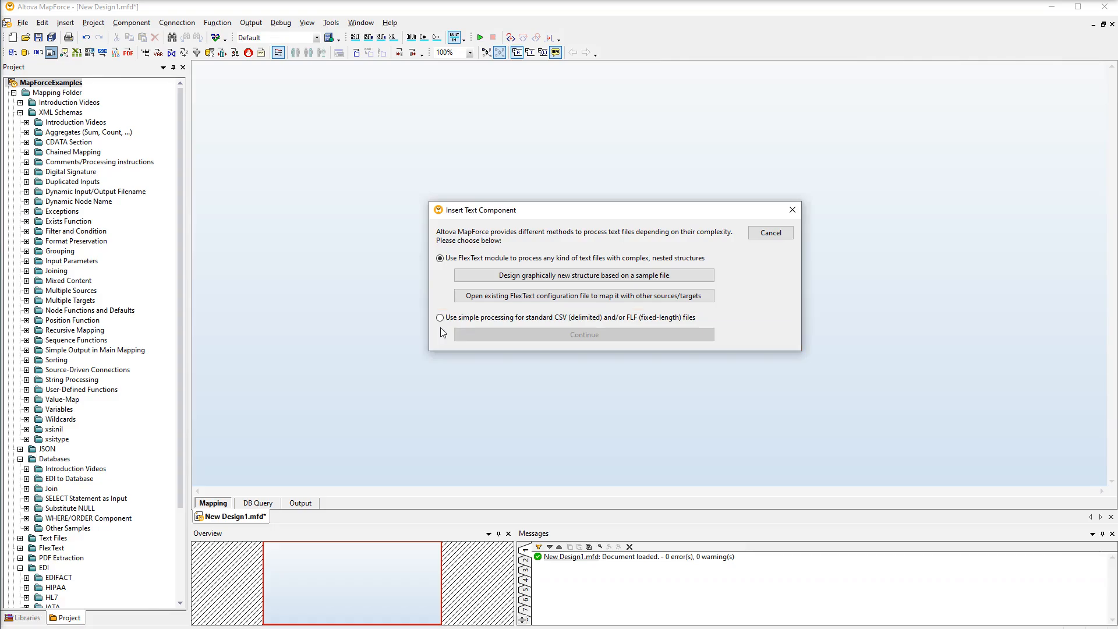
click(440, 317)
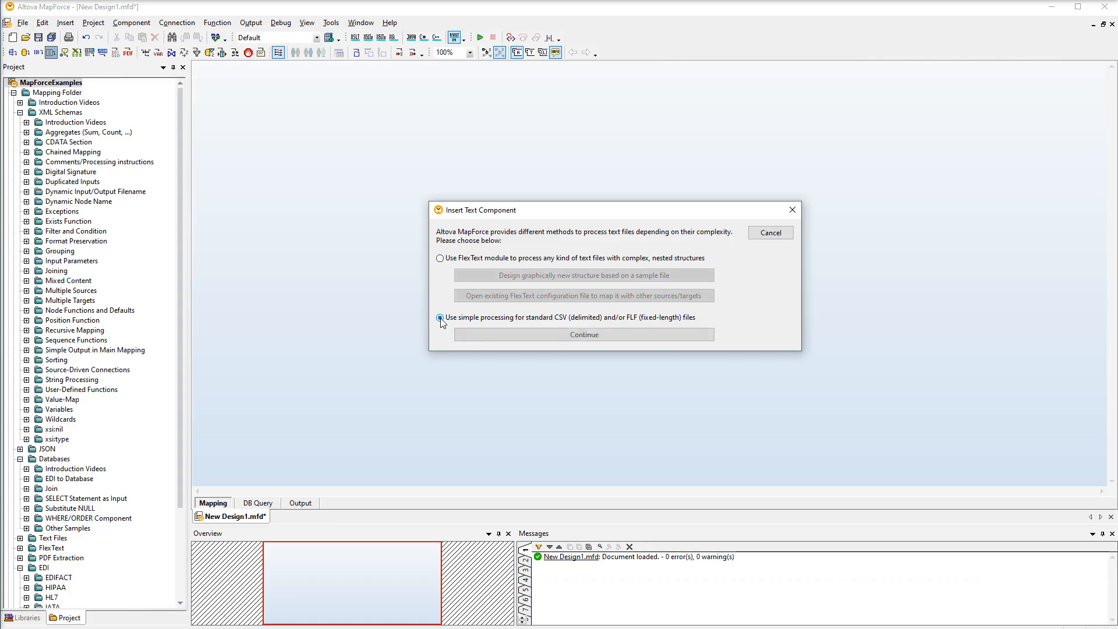
click(583, 335)
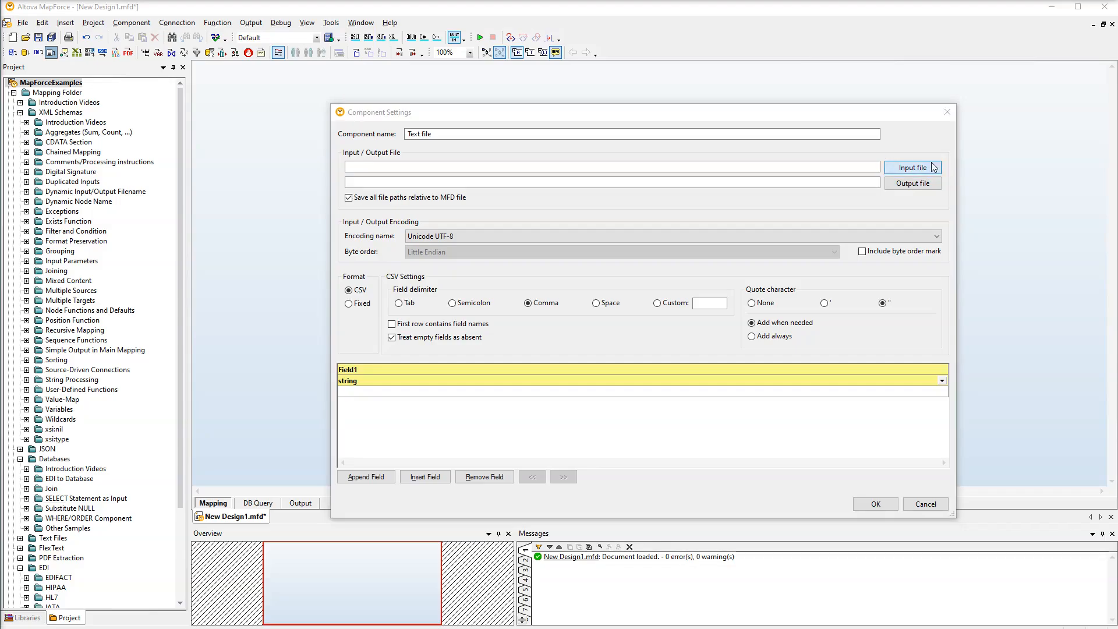
Step: Load the EG.ELC.FOSL CSV with first-row field names and name the component E-Production
click(912, 167)
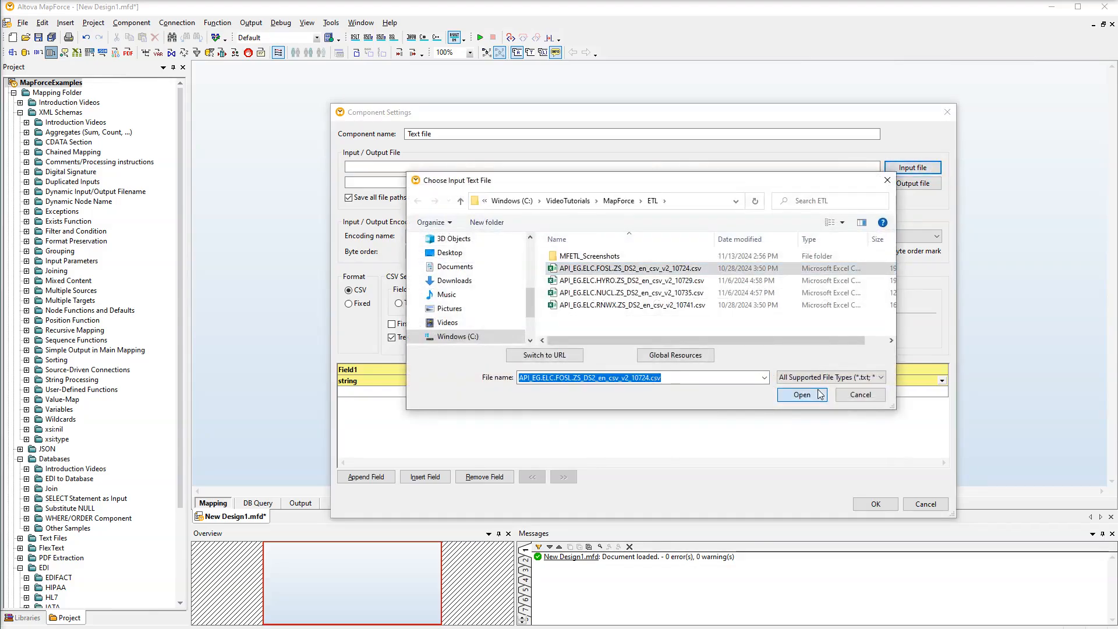
click(801, 394)
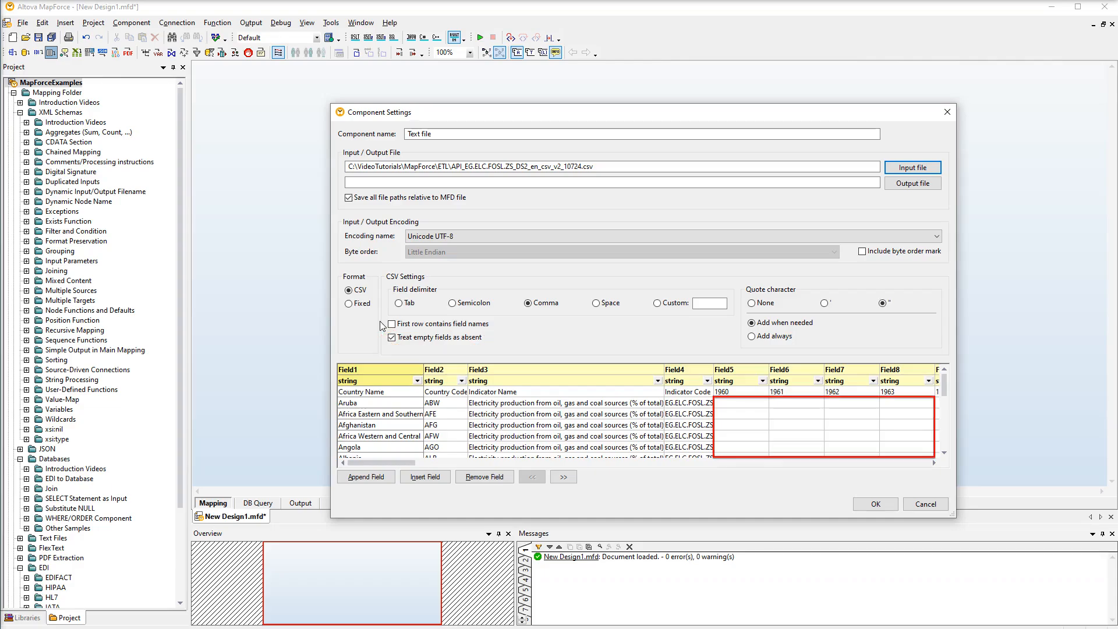
click(392, 324)
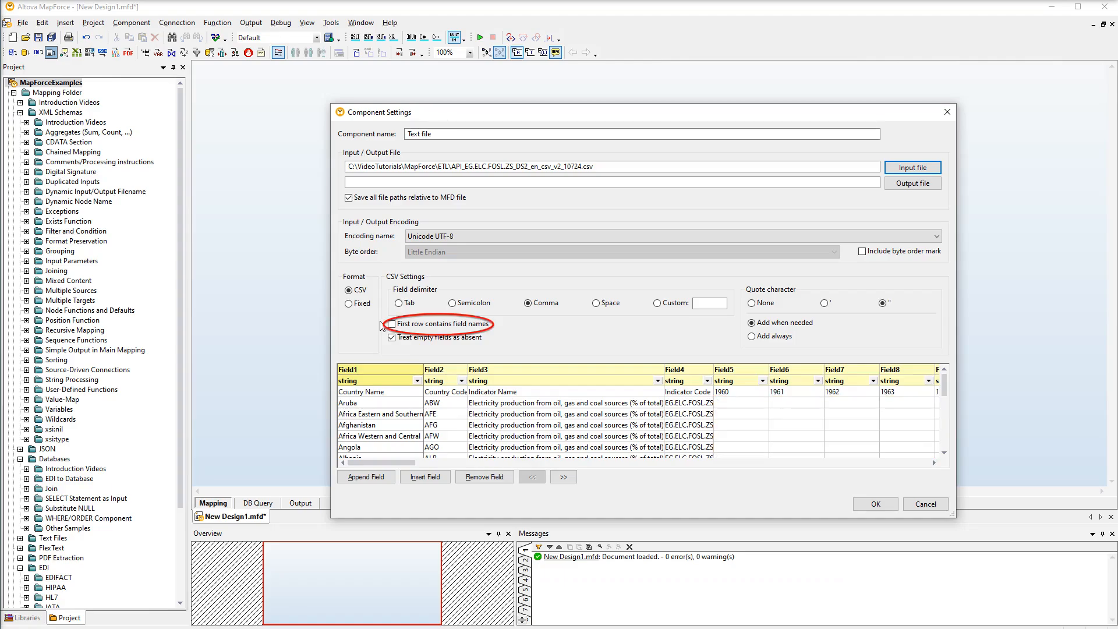
click(391, 323)
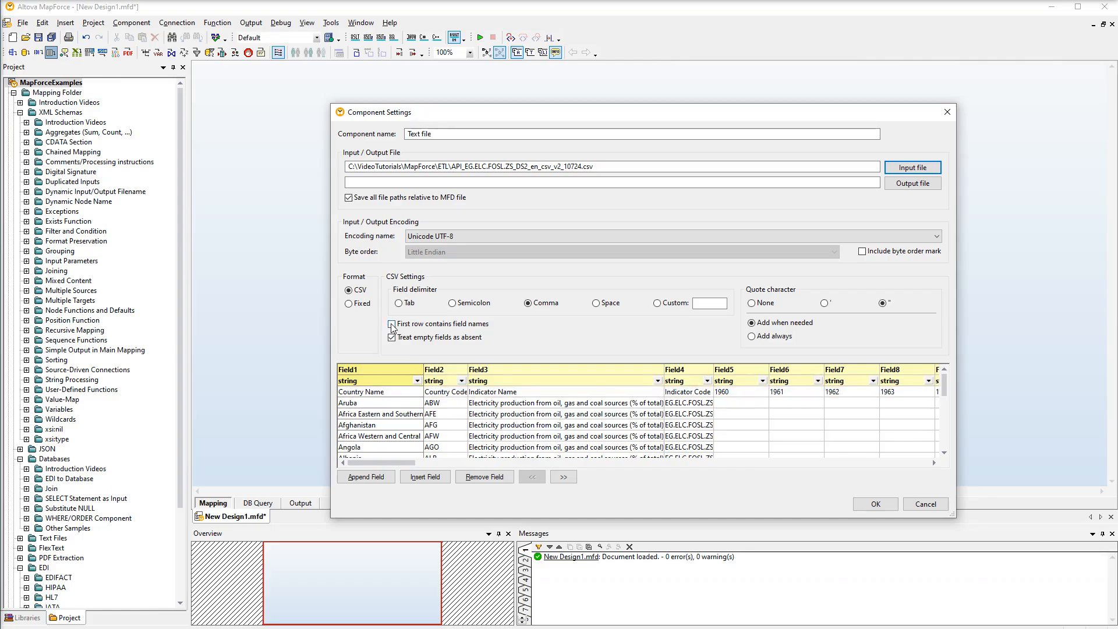
click(392, 324)
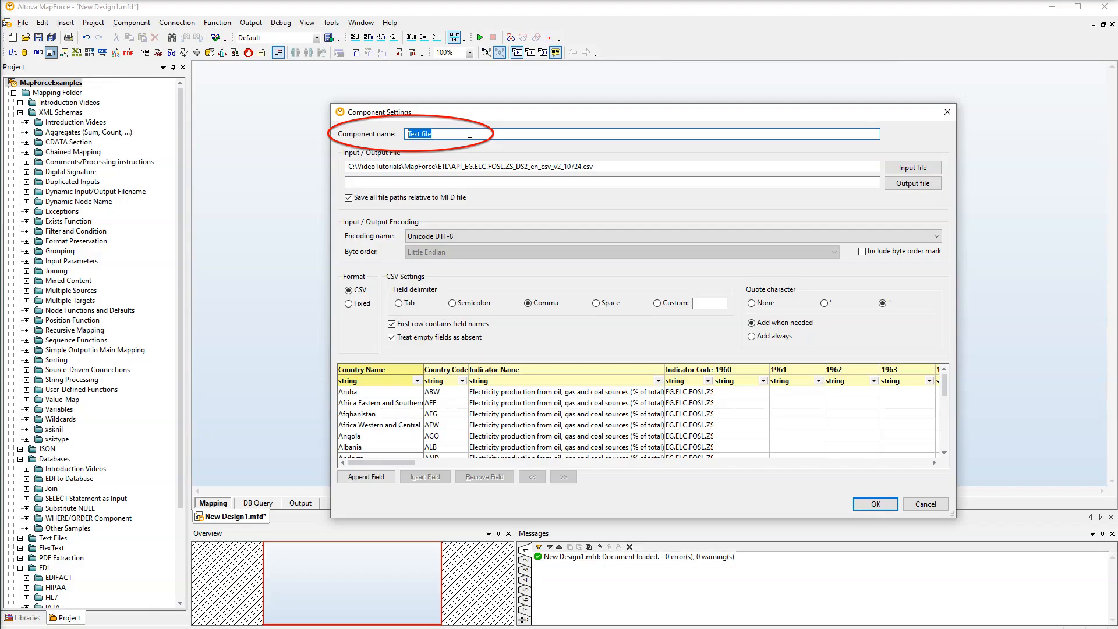
text(E-Production)
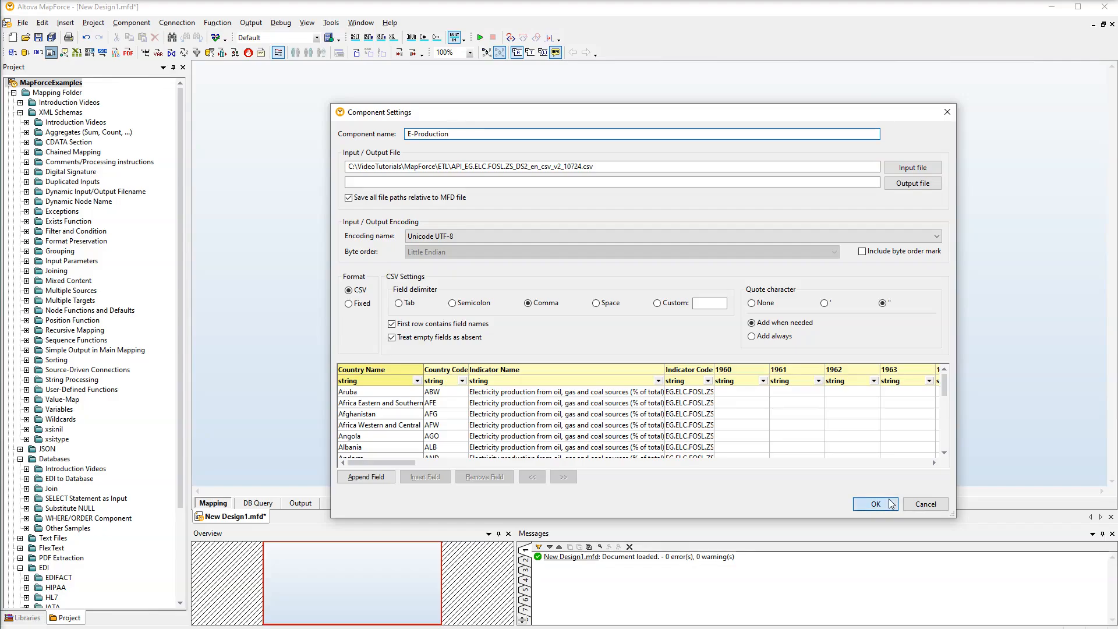
Step: Confirm Component Settings so E-Production appears with country, indicator and year fields
click(875, 504)
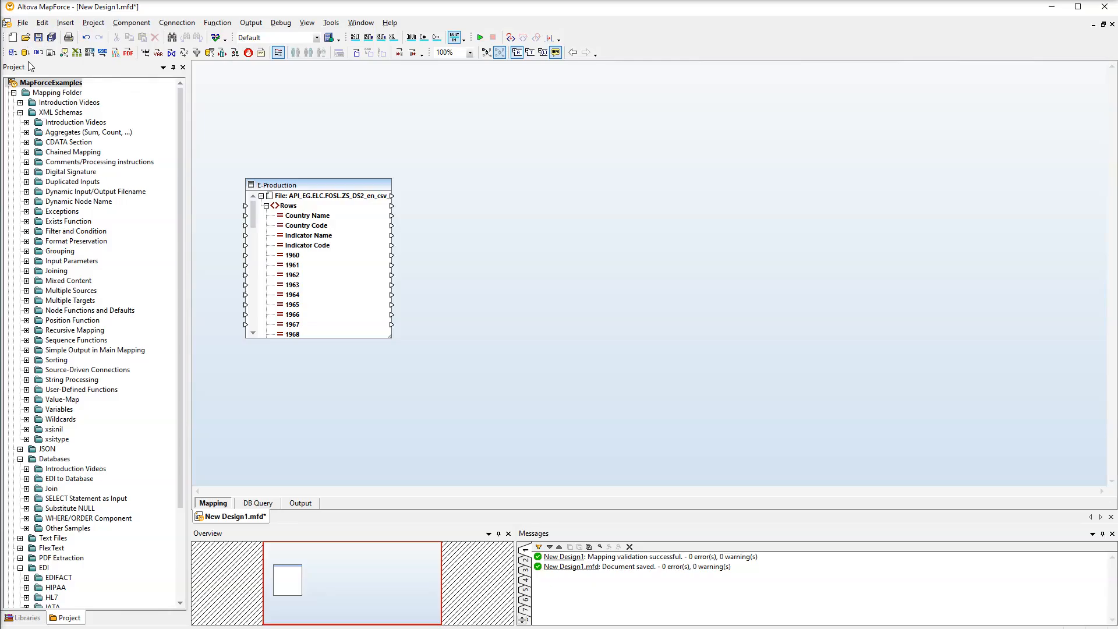
Step: Add the Records table from the EProduction.sqlite SQLite database as a mapping component
click(25, 52)
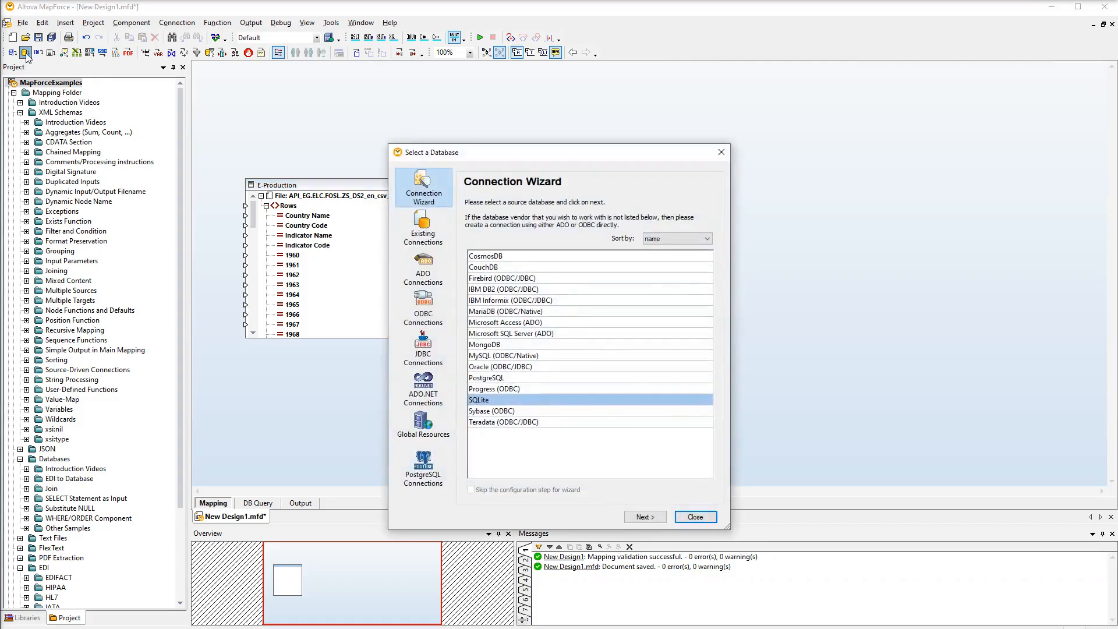
click(642, 516)
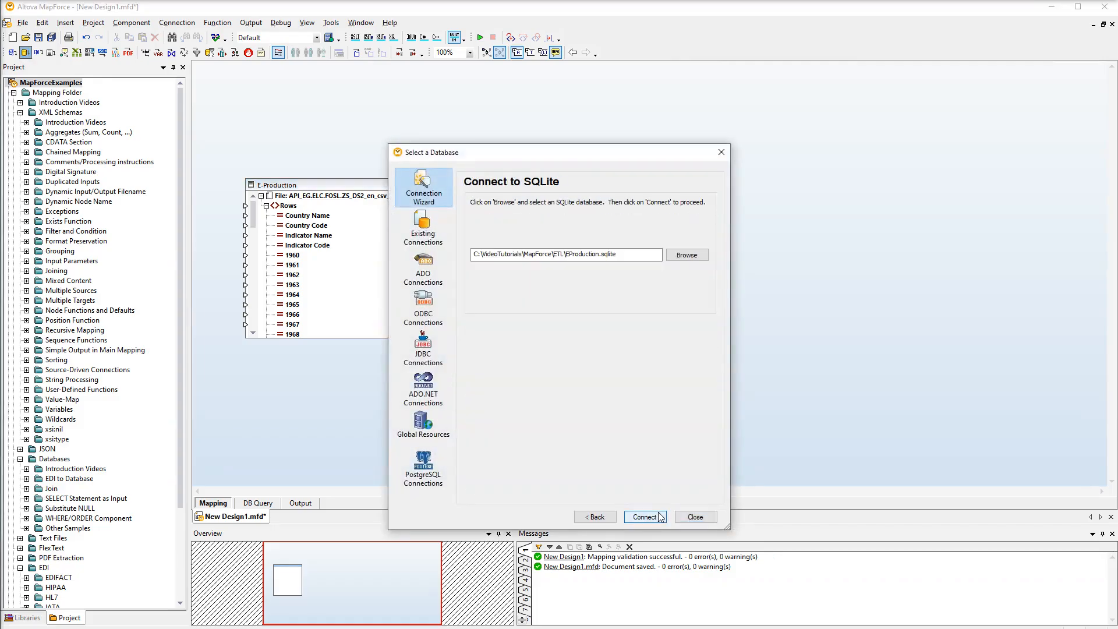
click(644, 517)
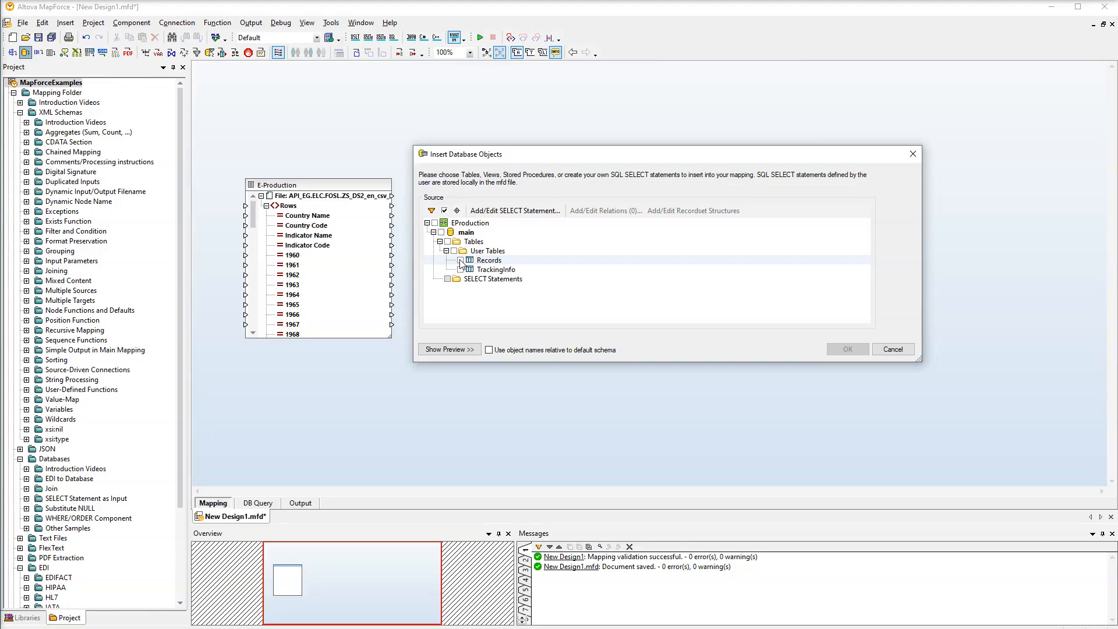
click(461, 261)
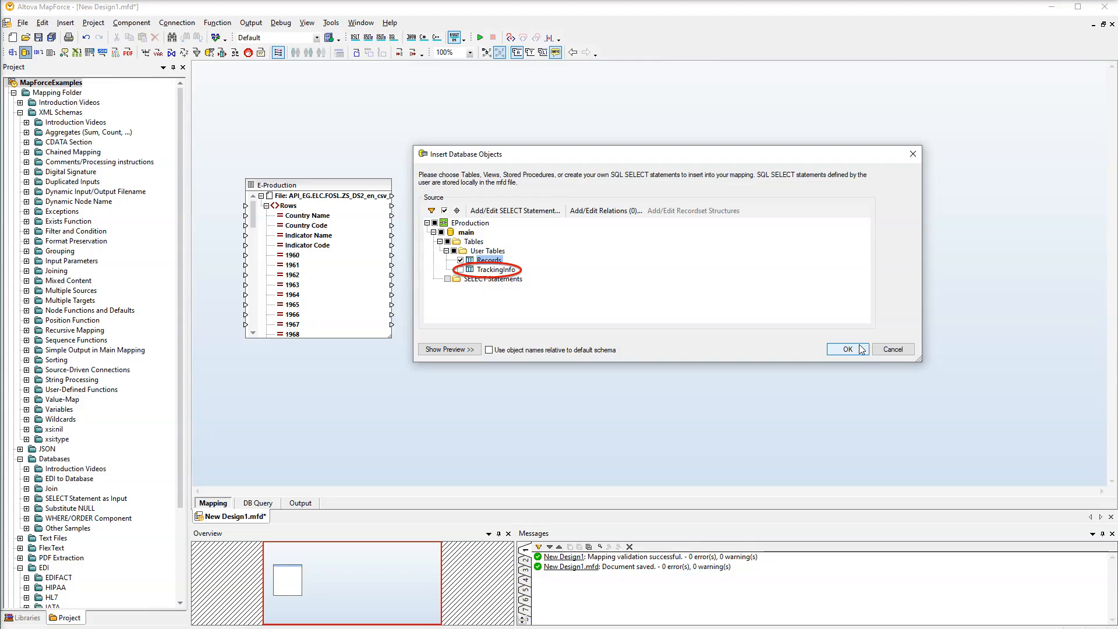
click(488, 260)
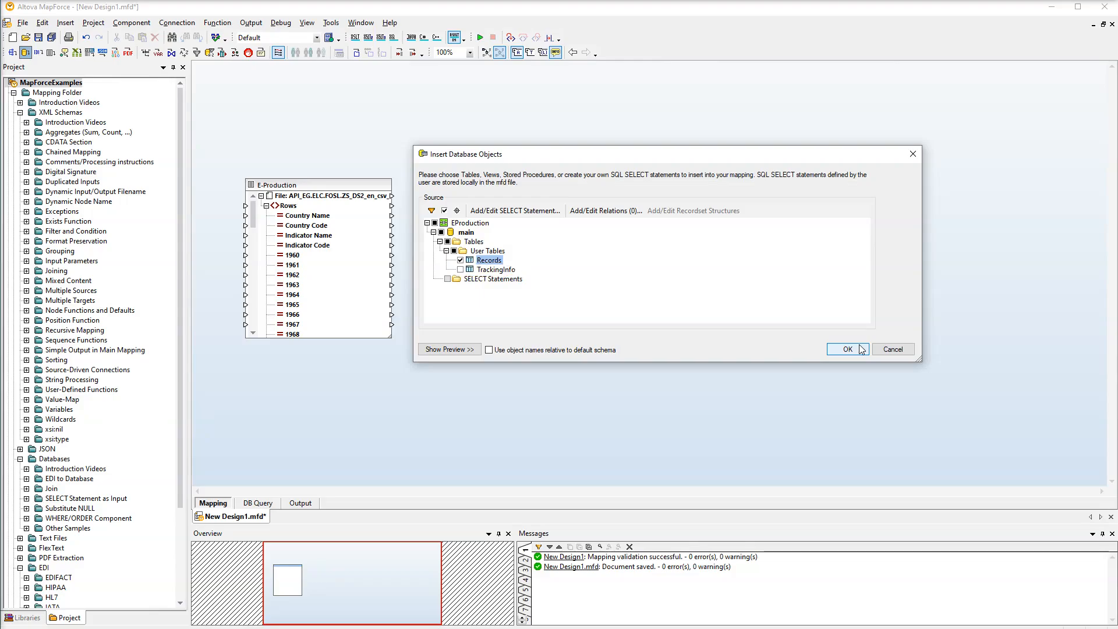
click(846, 349)
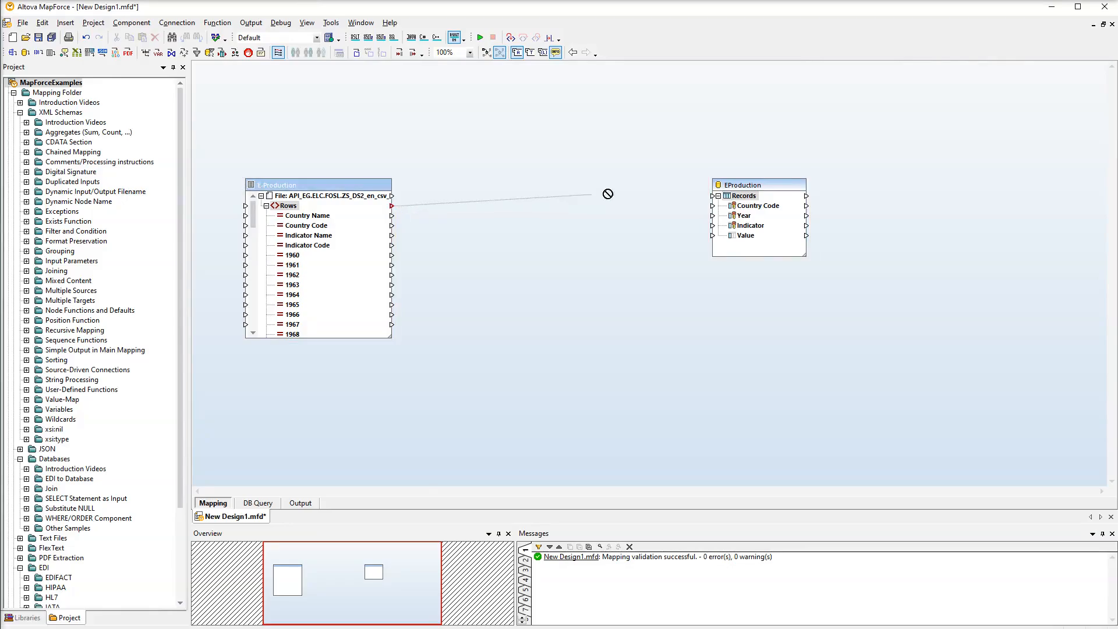
Step: Connect the CSV Rows node to the Records table
drag(392, 206, 712, 196)
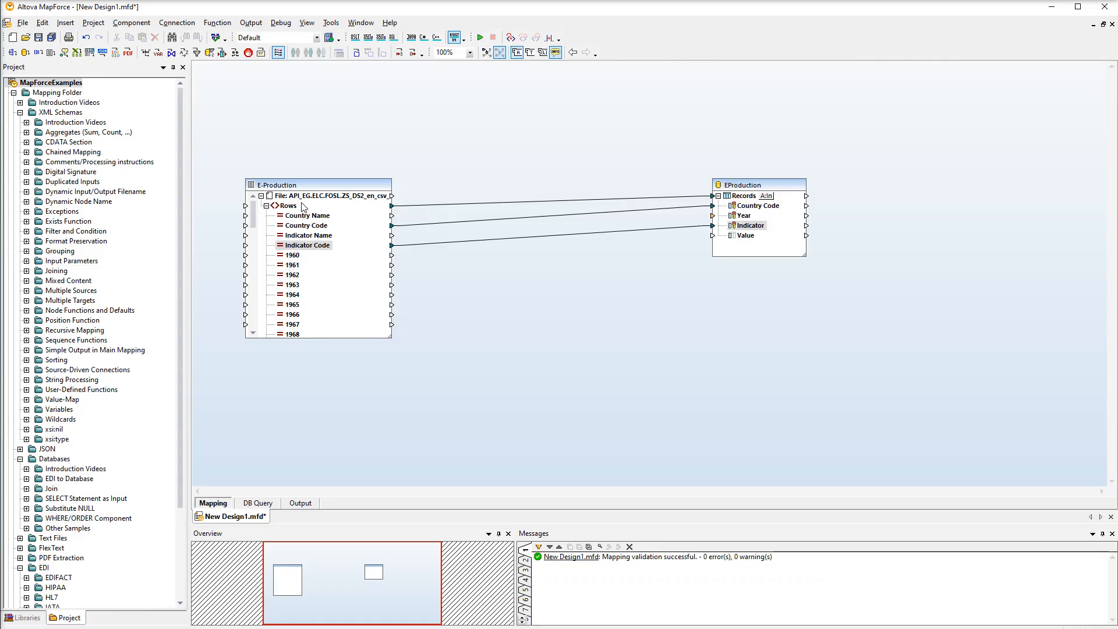
Step: Show dynamically named child elements under Rows, keeping text() ticked
right_click(287, 206)
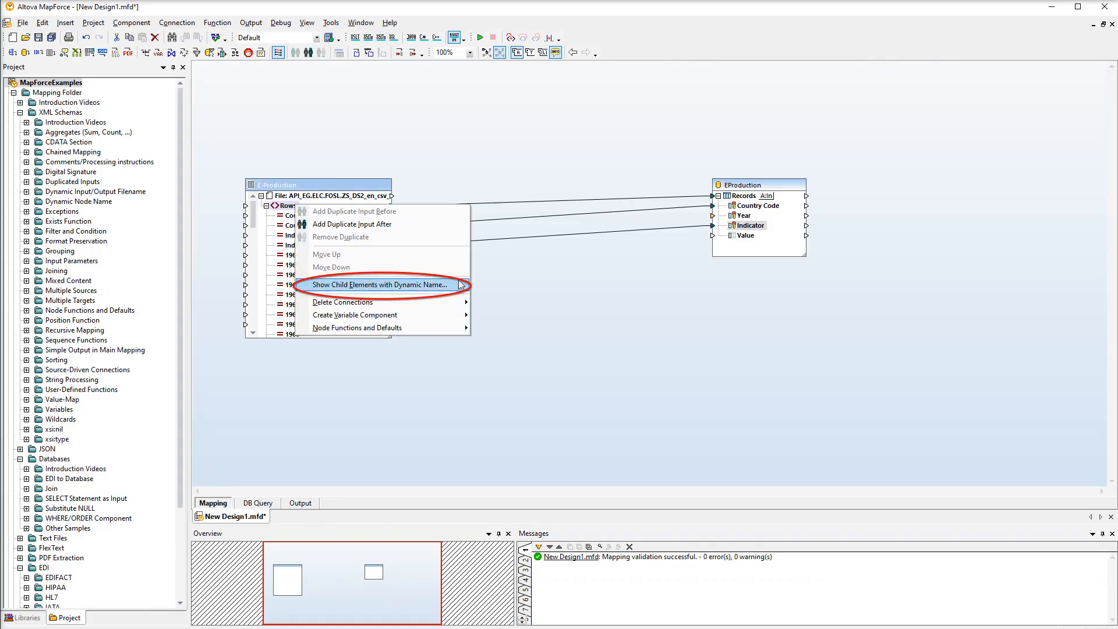
click(378, 283)
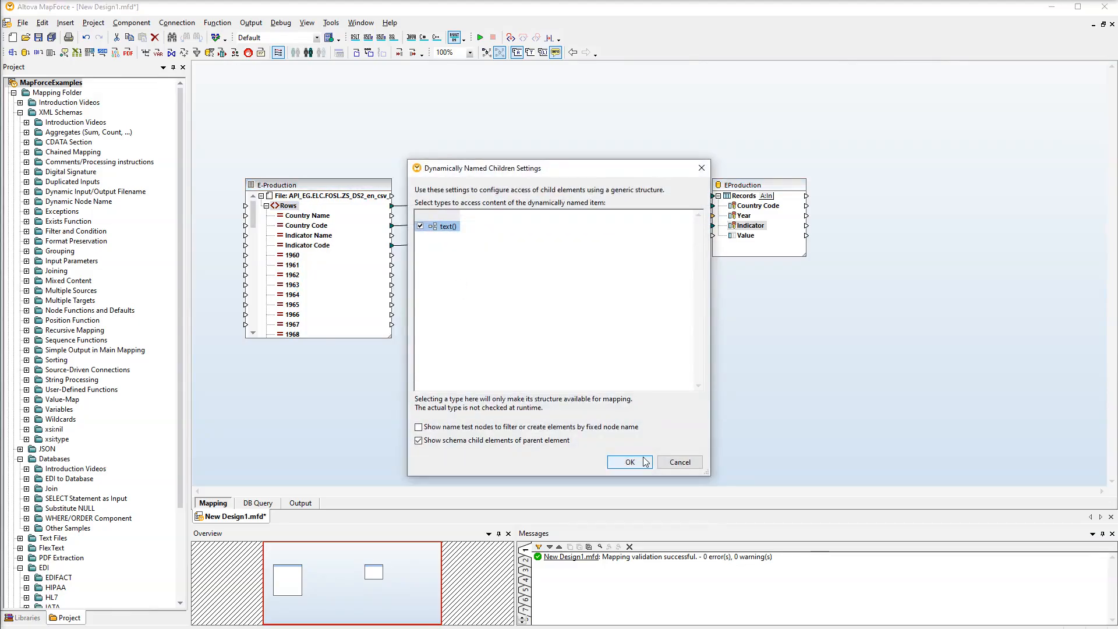
click(628, 461)
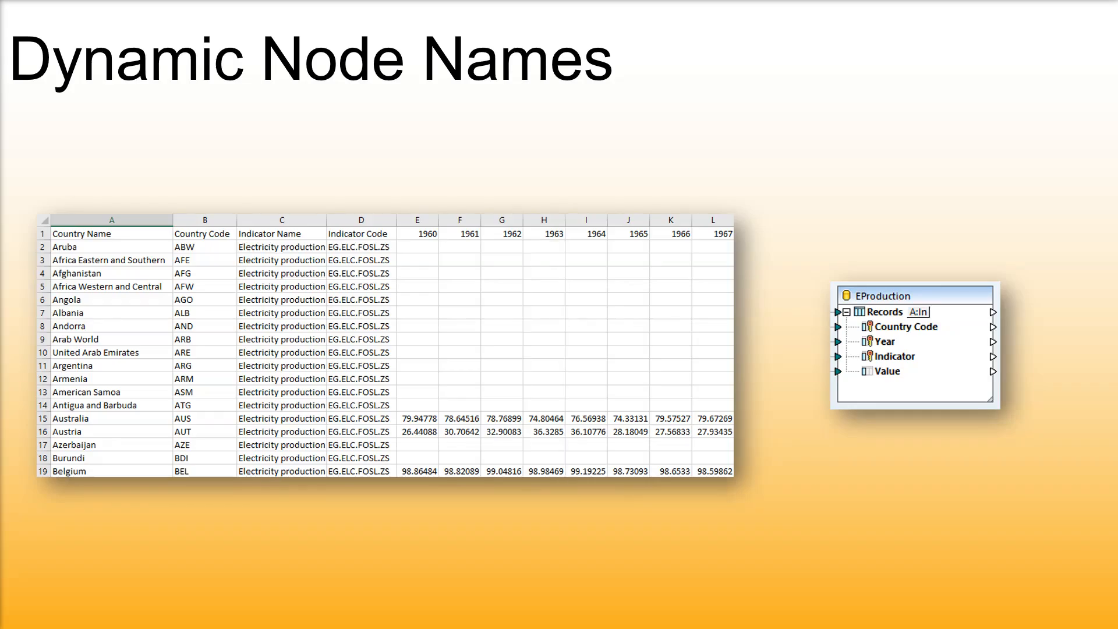
Step: Exit the Dynamic Node Names slide and return to the MapForce mapping window
click(543, 233)
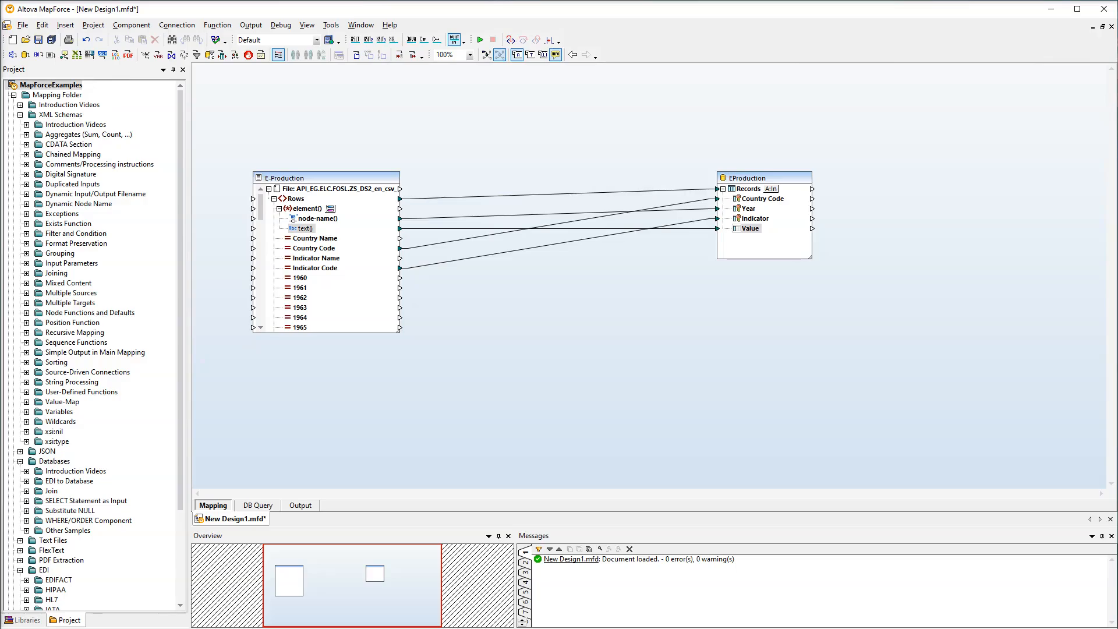
click(295, 197)
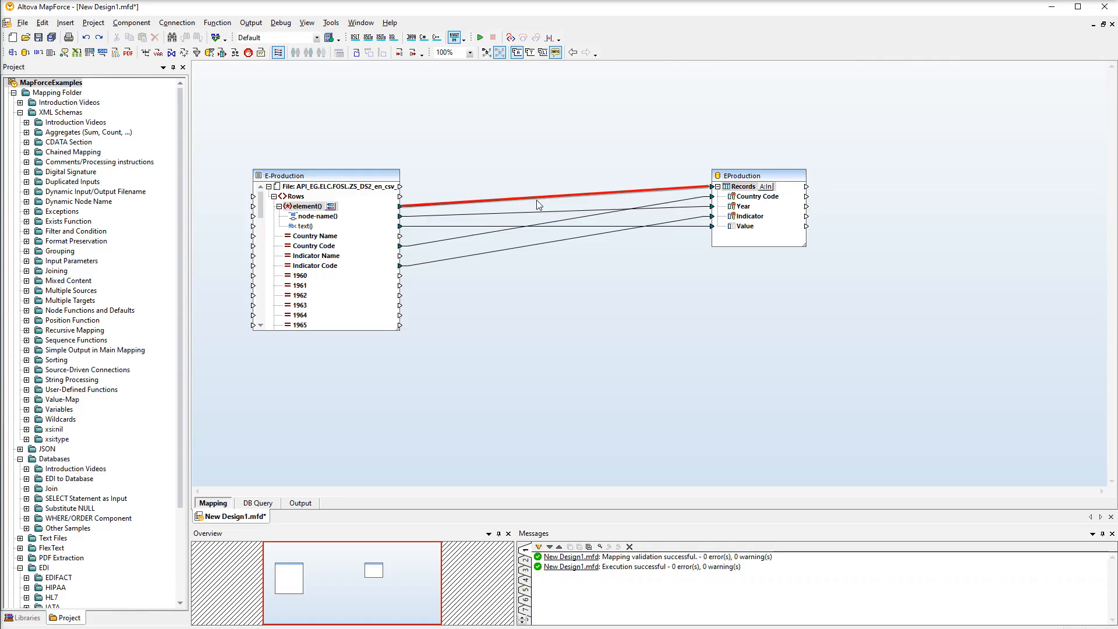
Step: Reposition the filter and feed node-name() through the numeric function into its bool condition
right_click(537, 204)
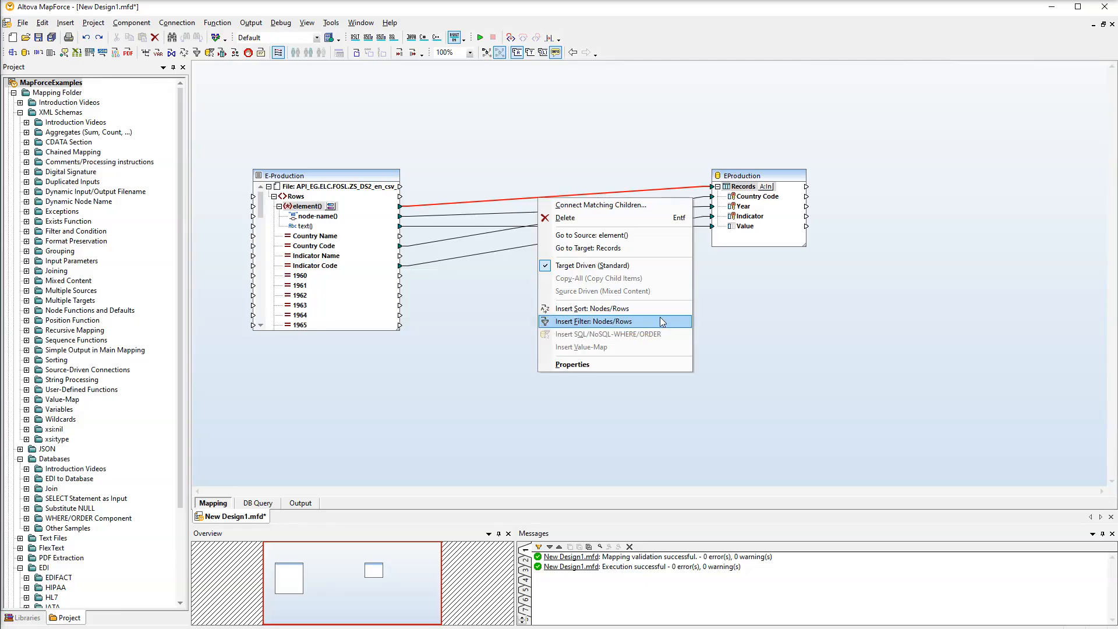
click(593, 321)
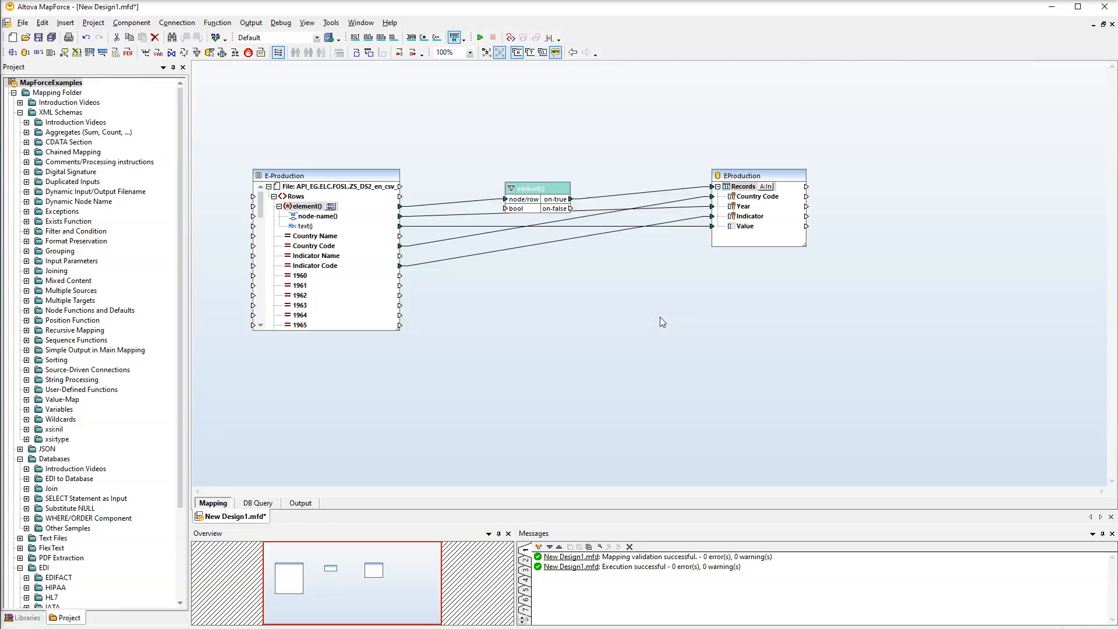
drag(537, 187, 565, 140)
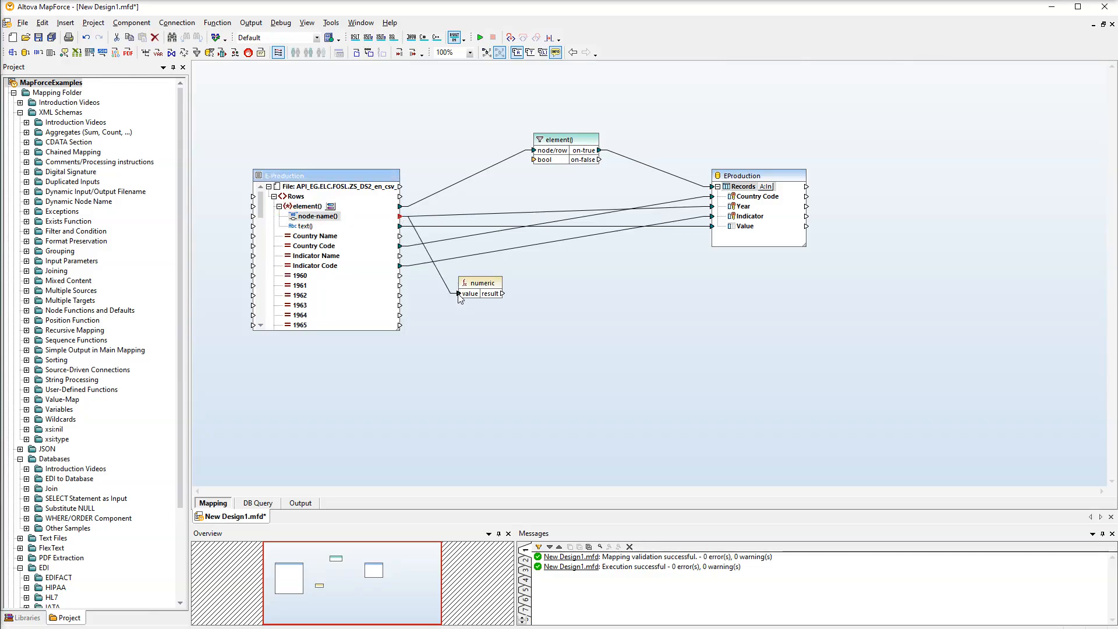
drag(501, 293, 531, 159)
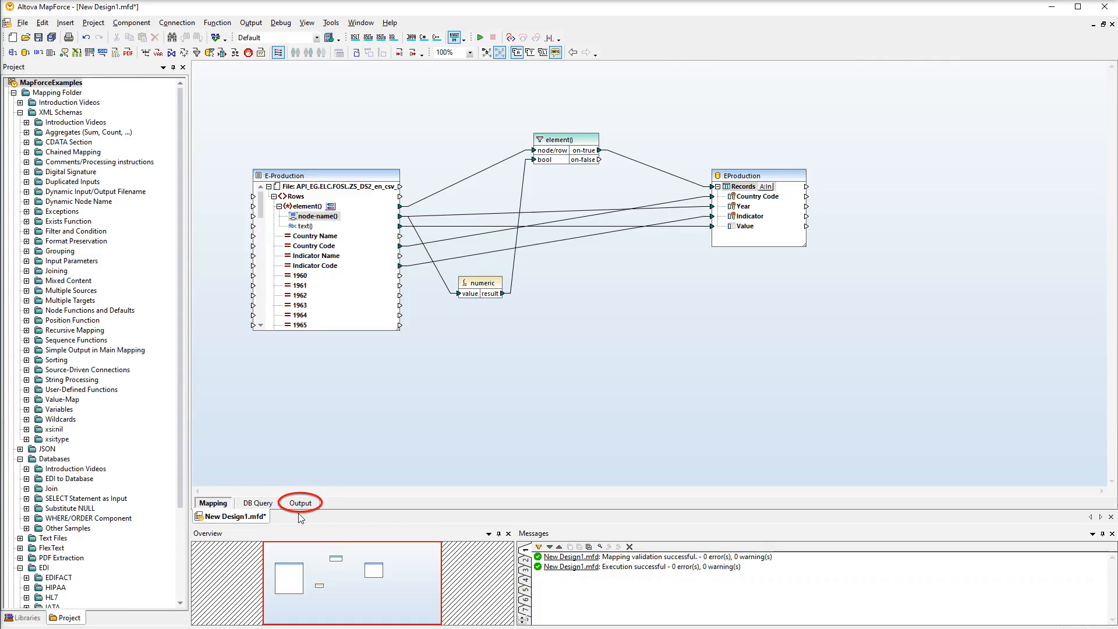
Step: Preview the SQL INSERT statements that add AFE yearly electricity values into Records
click(301, 503)
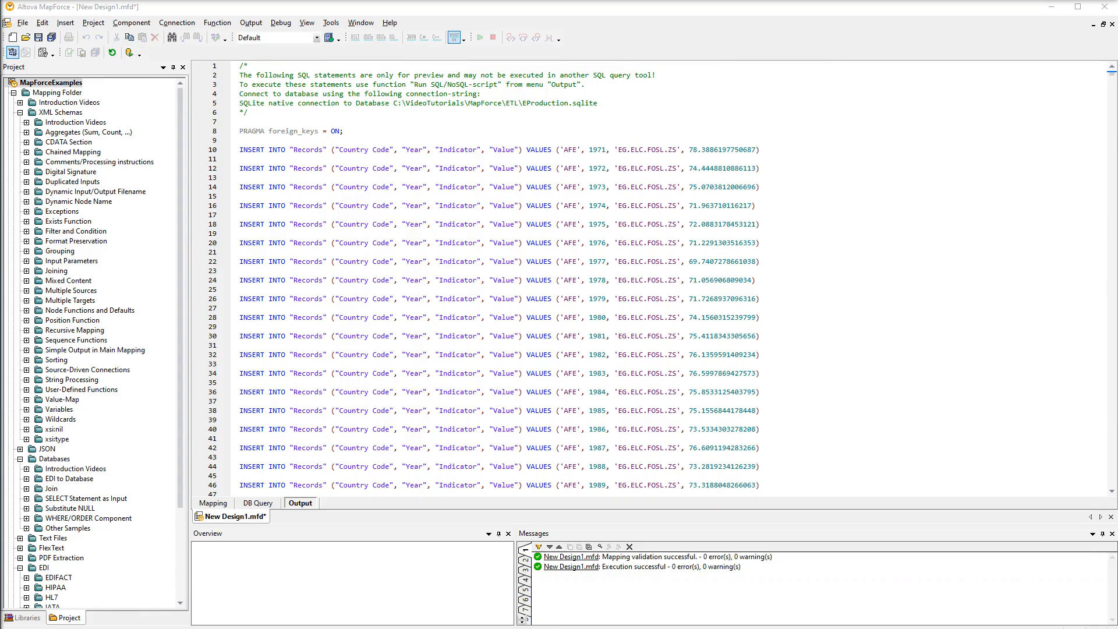
Step: Change the E-Production source's input file to *.csv while leaving its component name unchanged
click(213, 502)
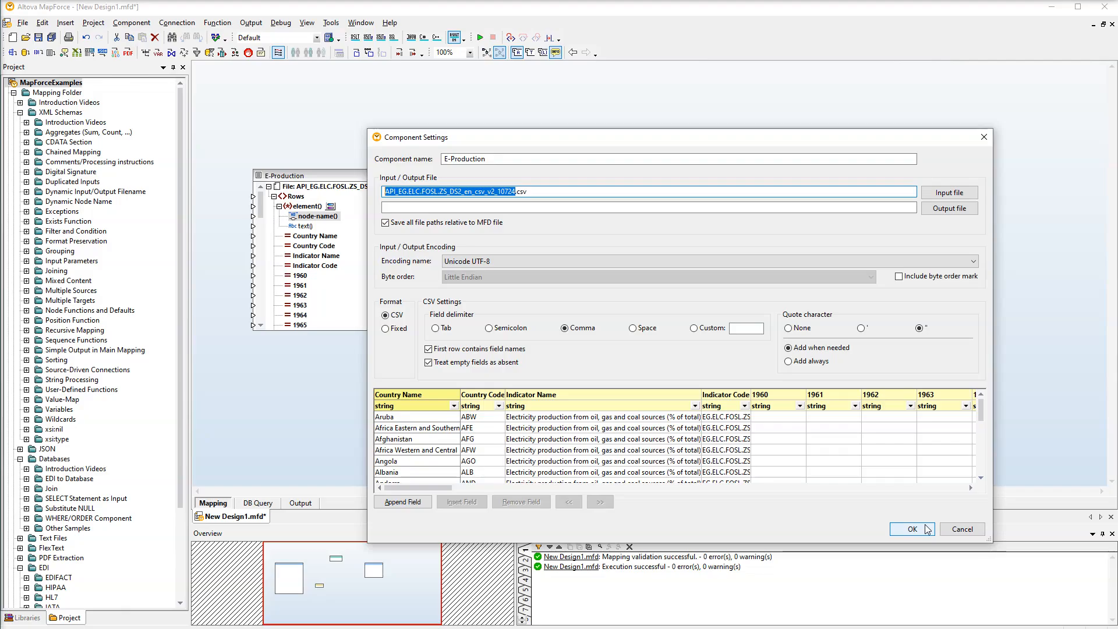
text(*.csv)
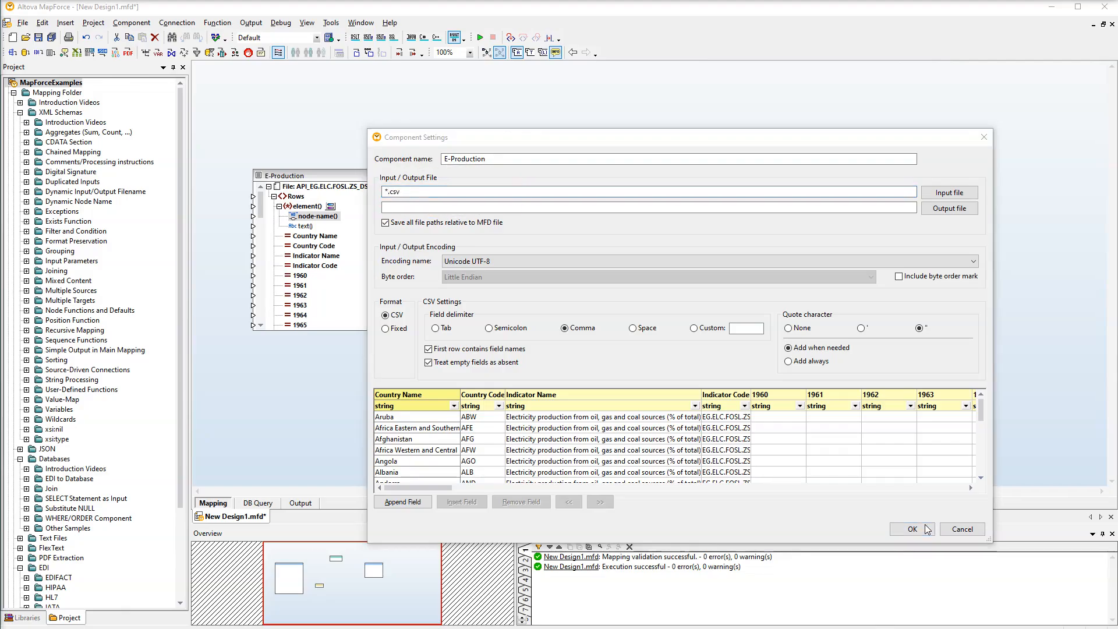
click(911, 528)
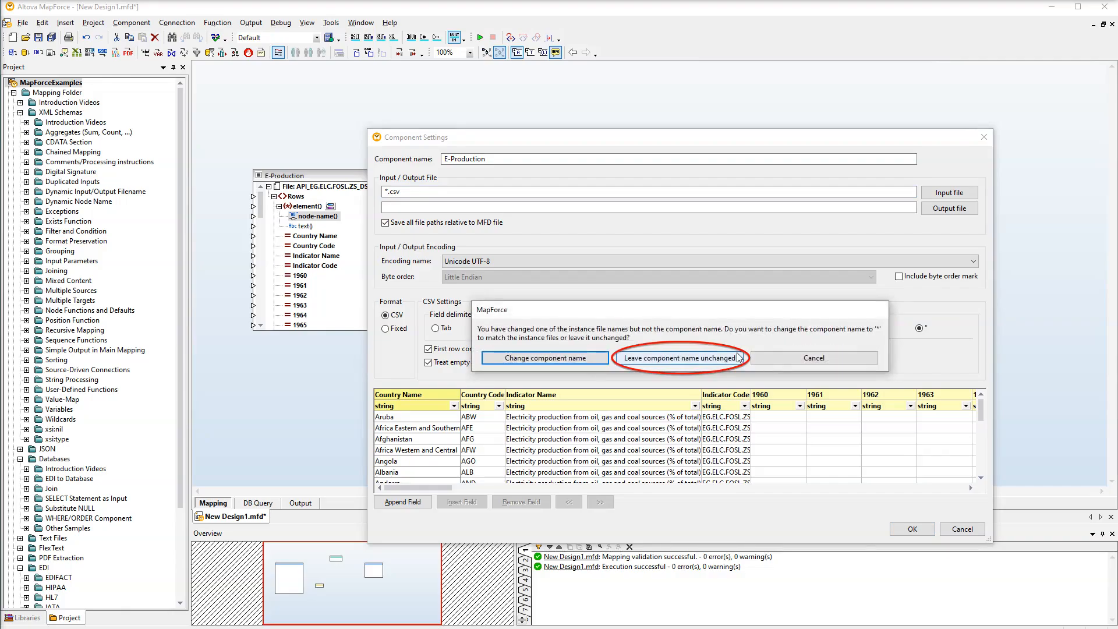
click(680, 356)
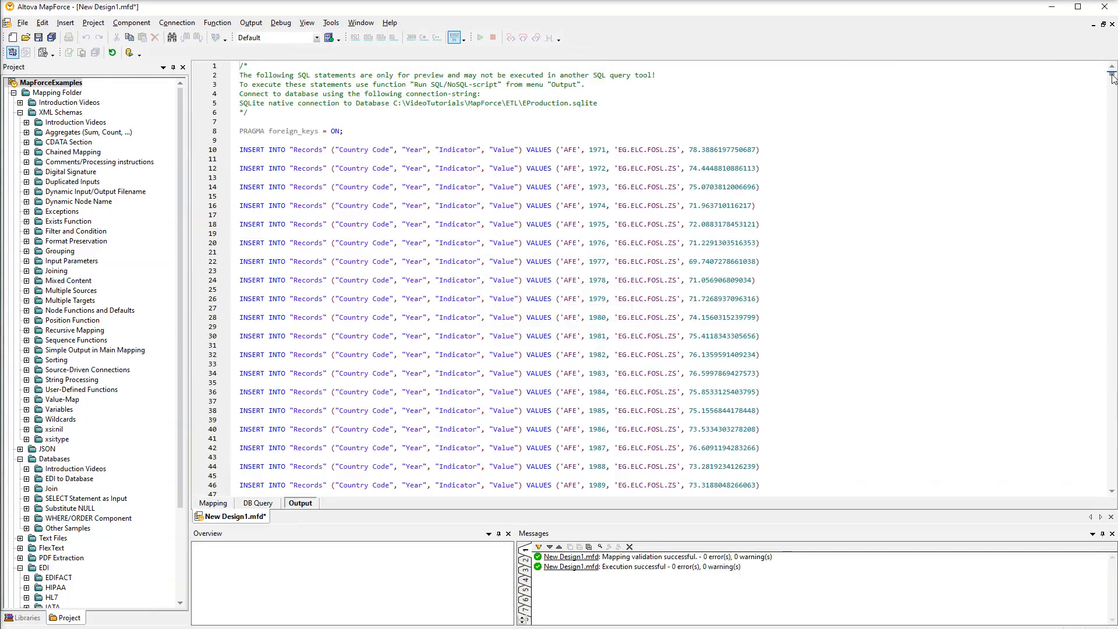
scroll(down, 3)
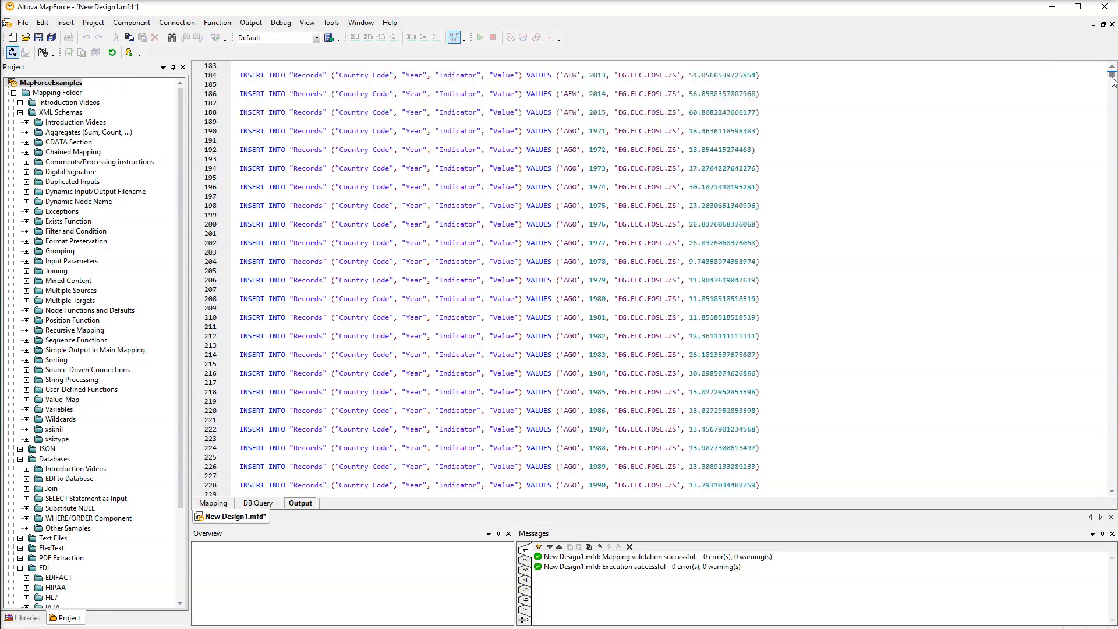
scroll(down, 3)
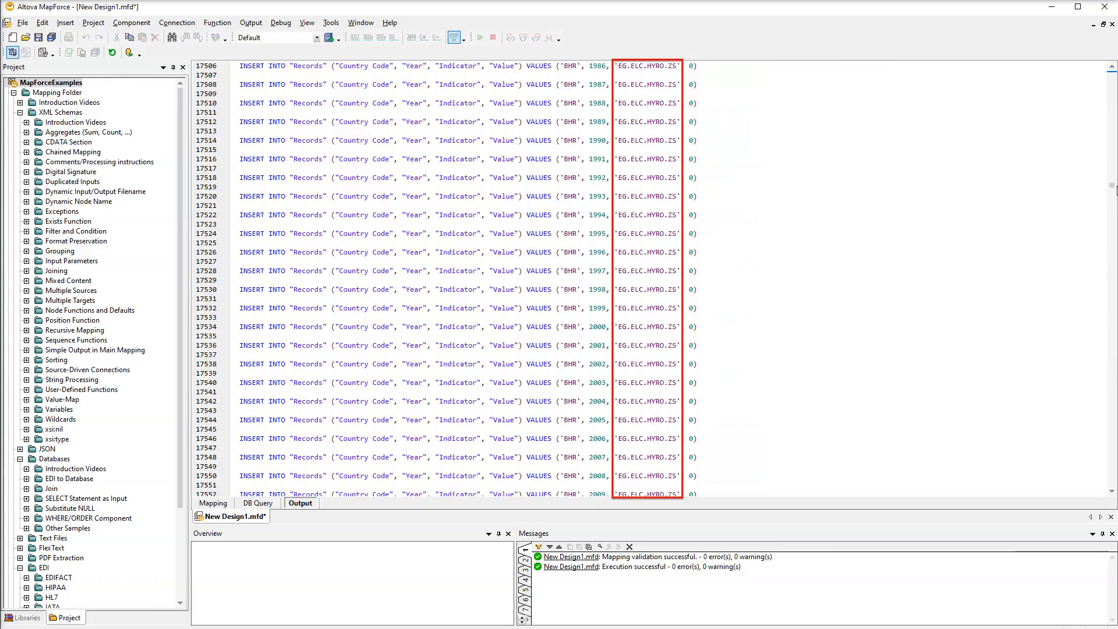
scroll(down, 3)
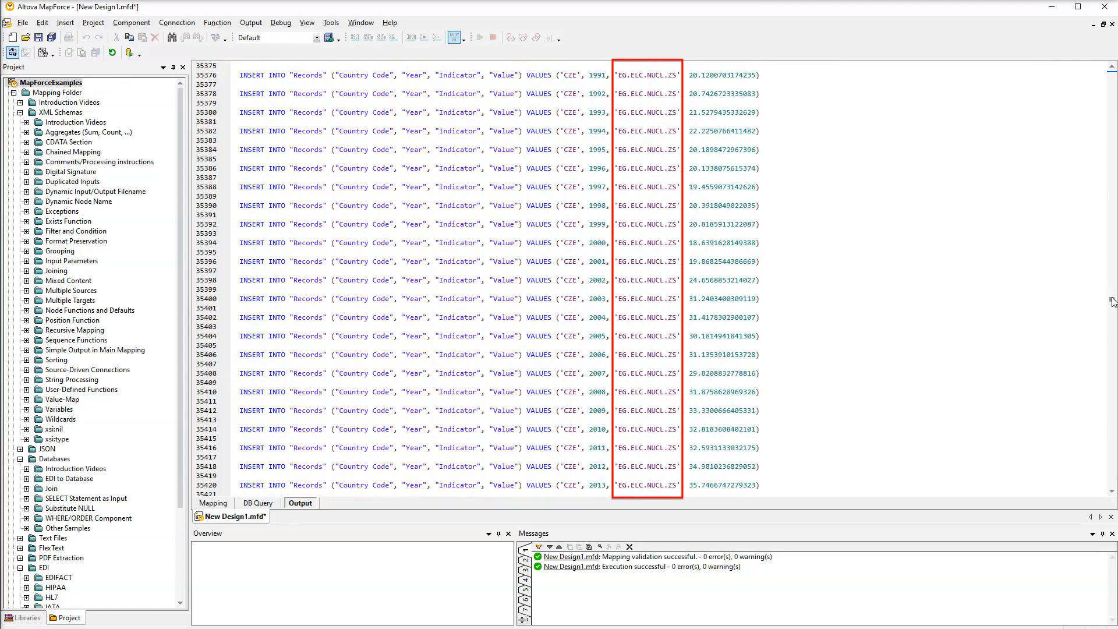
scroll(down, 3)
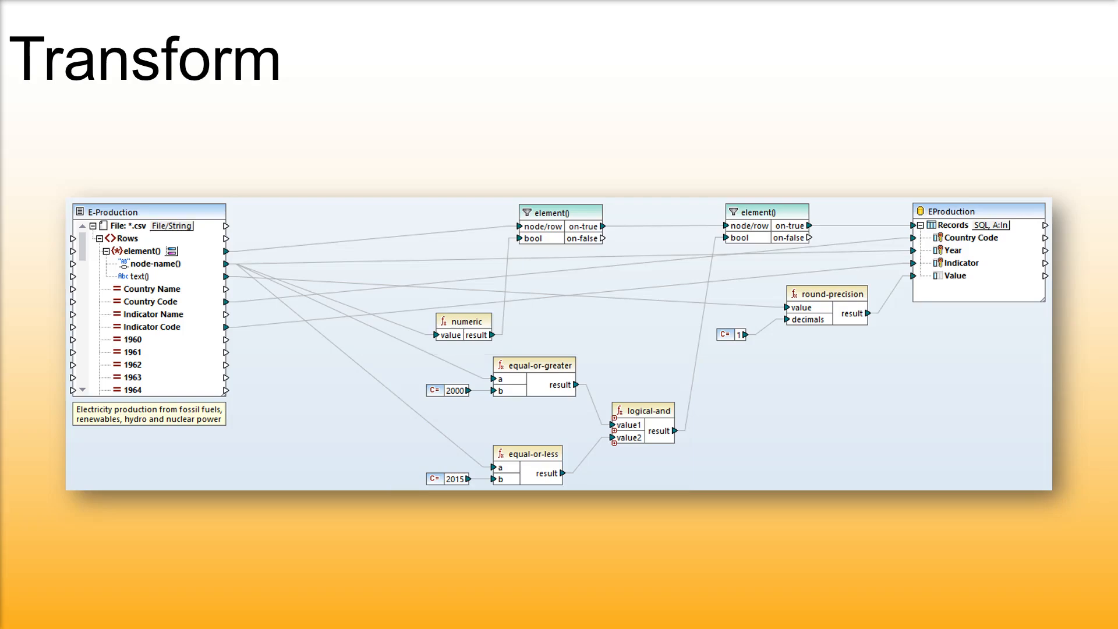
click(826, 293)
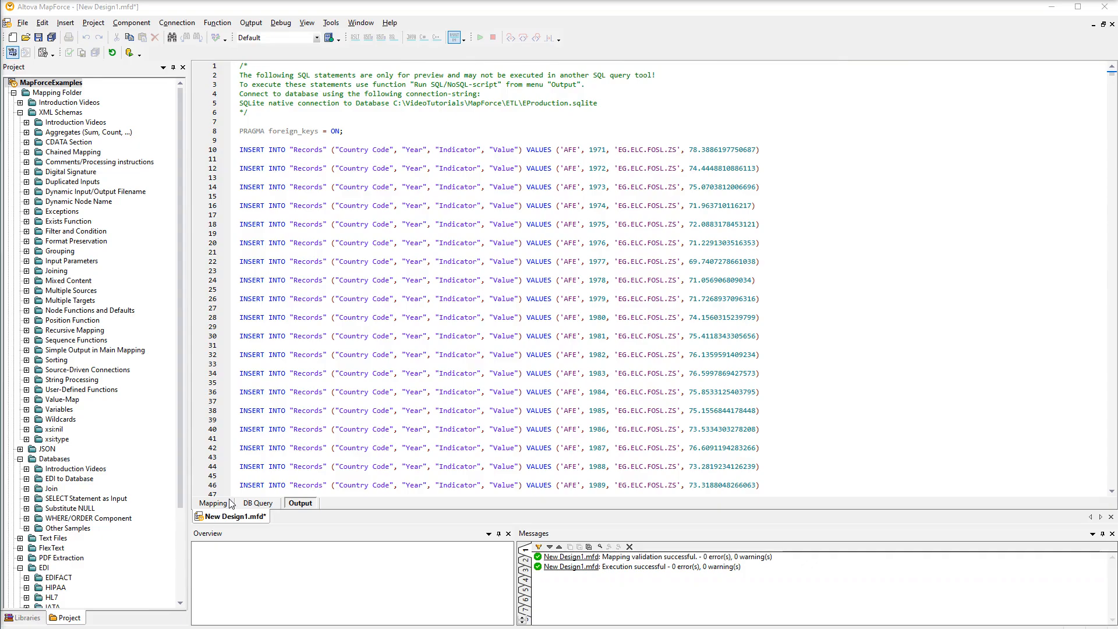
Step: Insert a Nodes/Rows filter on the connection from the first filter to Records
click(212, 502)
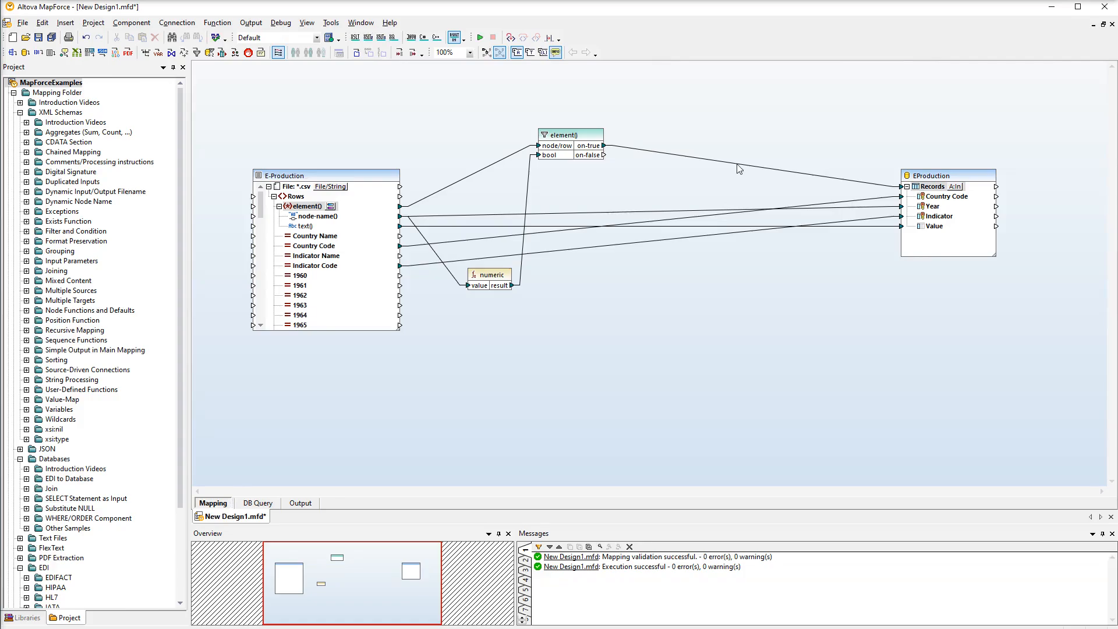
click(603, 146)
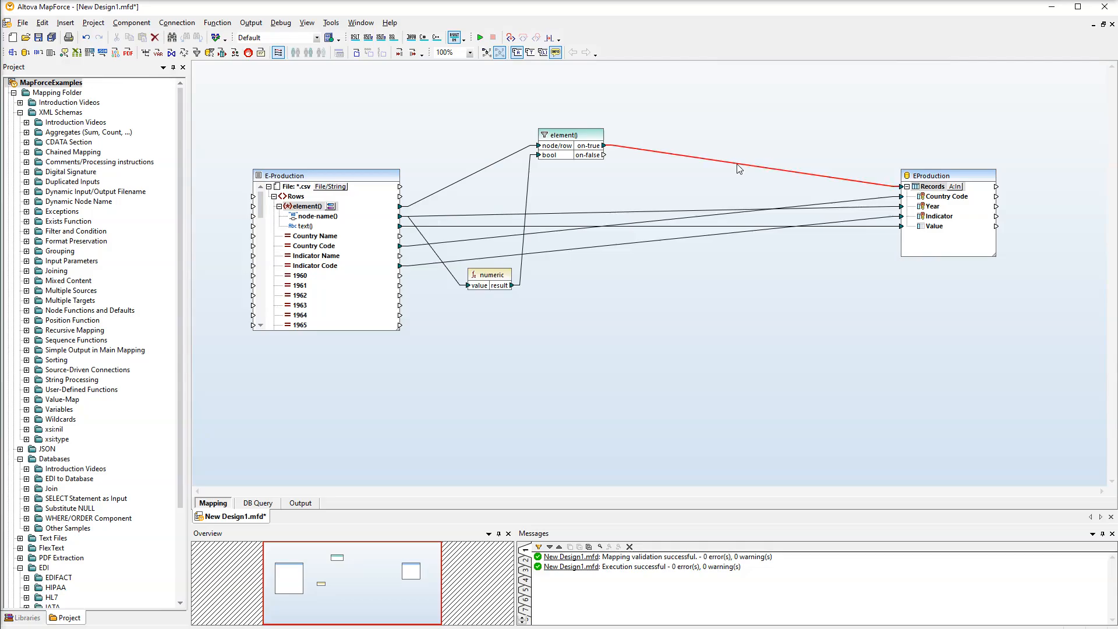
right_click(739, 169)
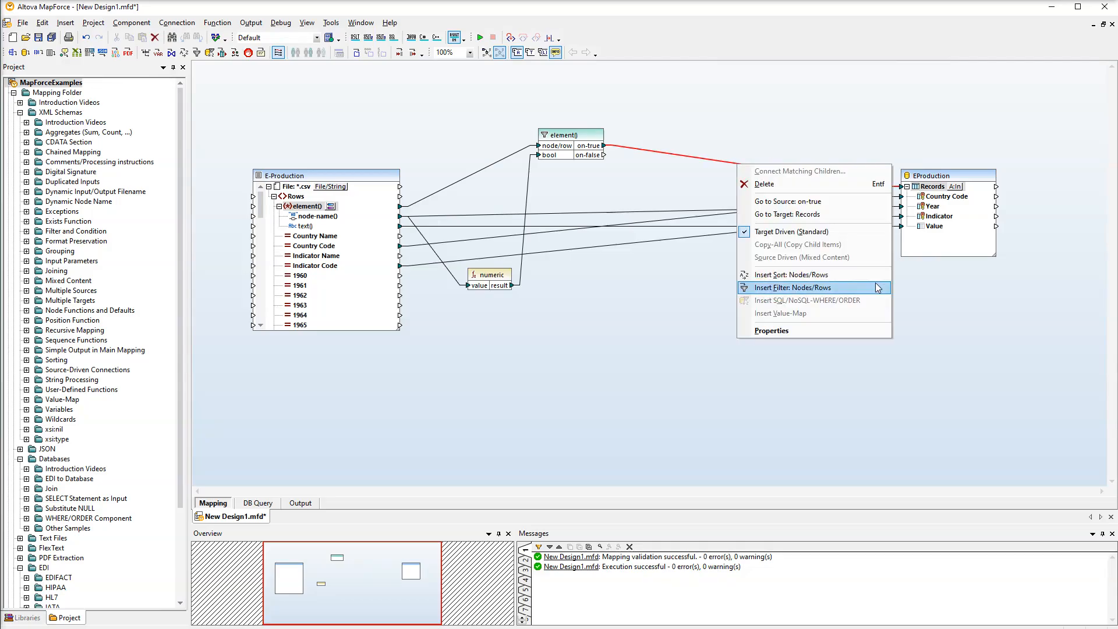
click(790, 287)
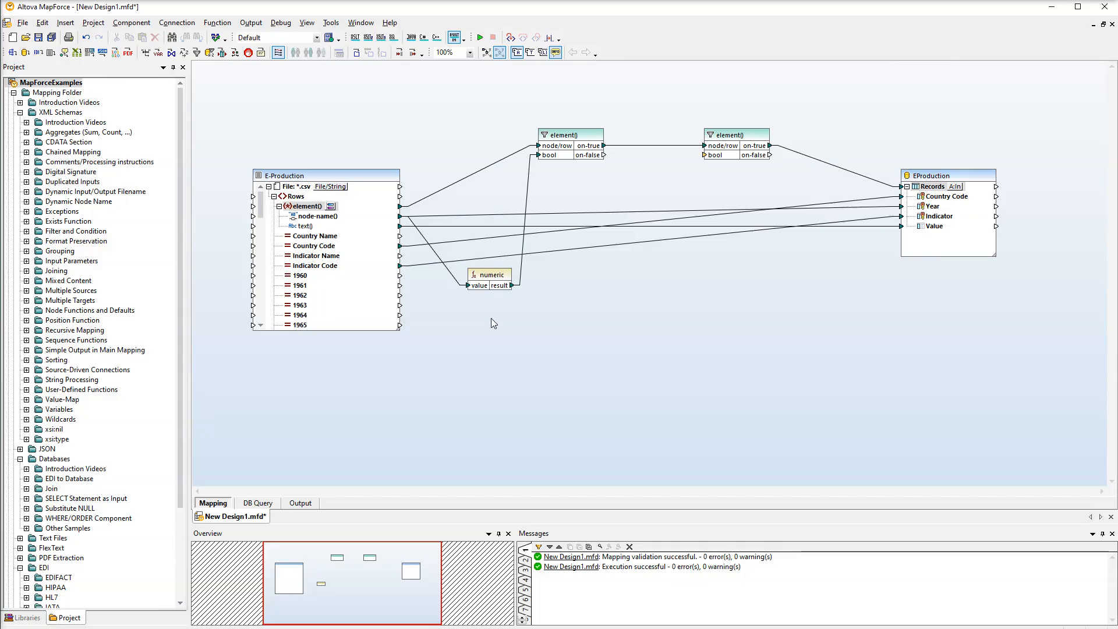
Step: Wire node-name() through ≥2000 and ≤2015 checks and logical-and into the second filter's bool
text(eq)
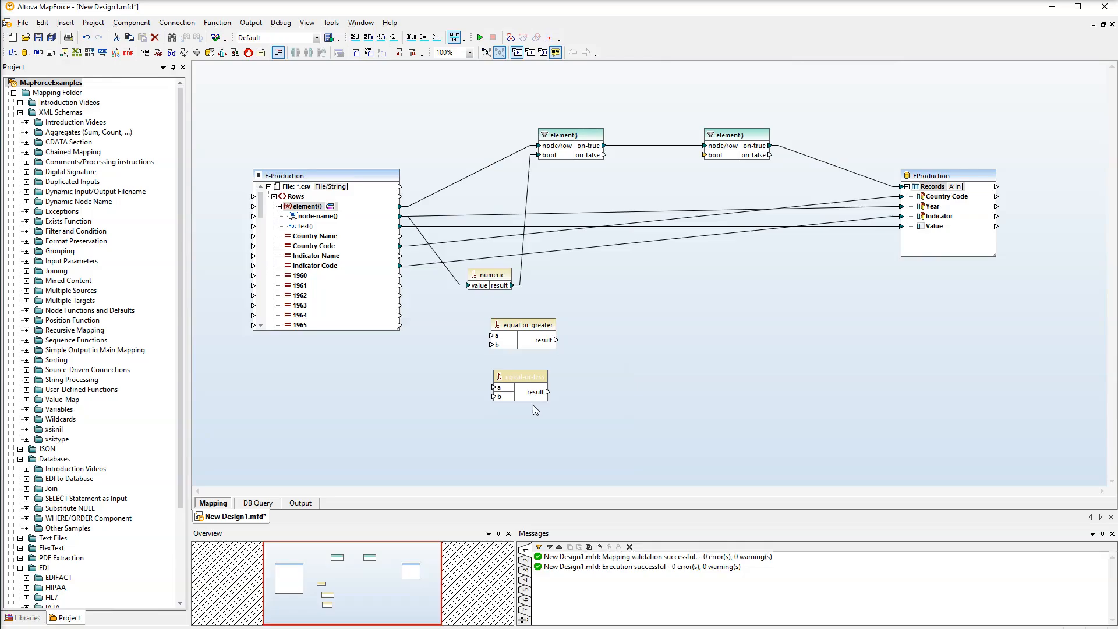
click(597, 359)
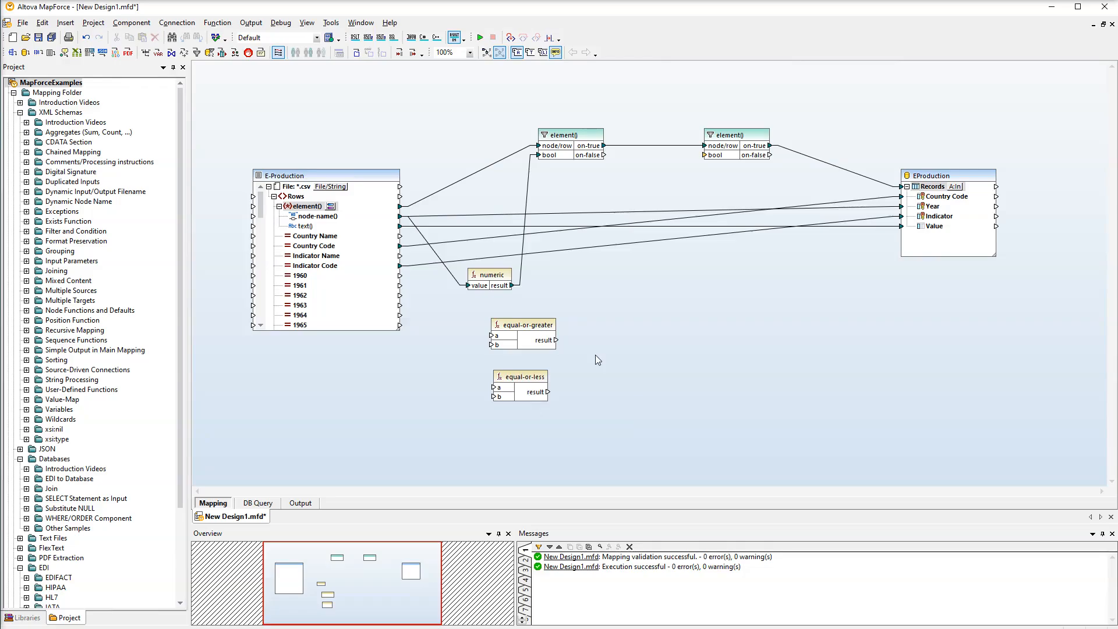
text(lol)
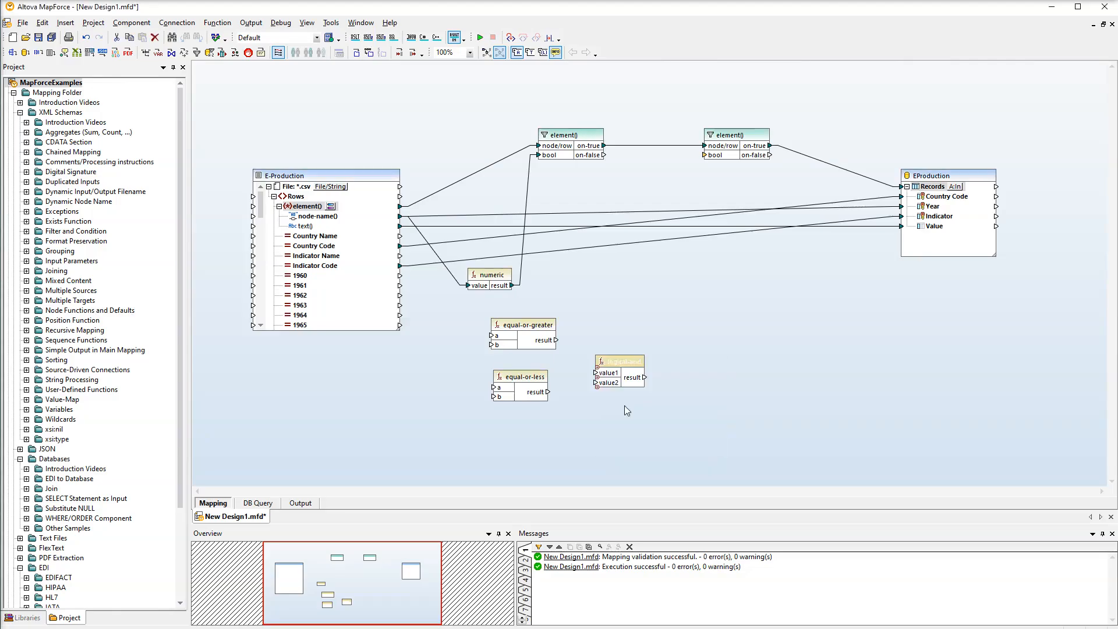
click(618, 362)
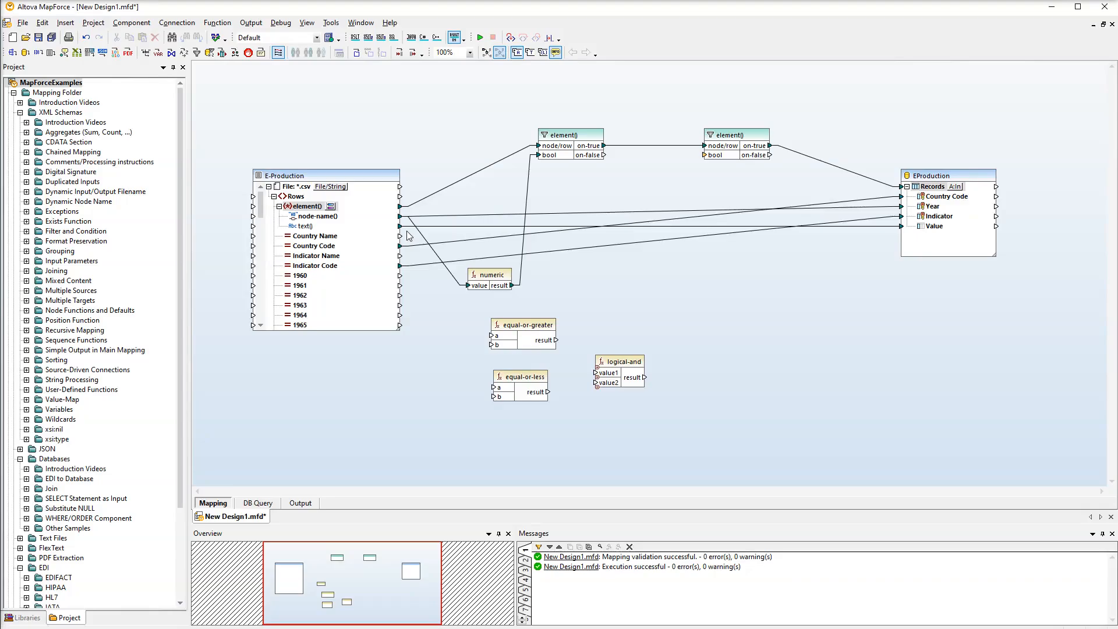
click(314, 216)
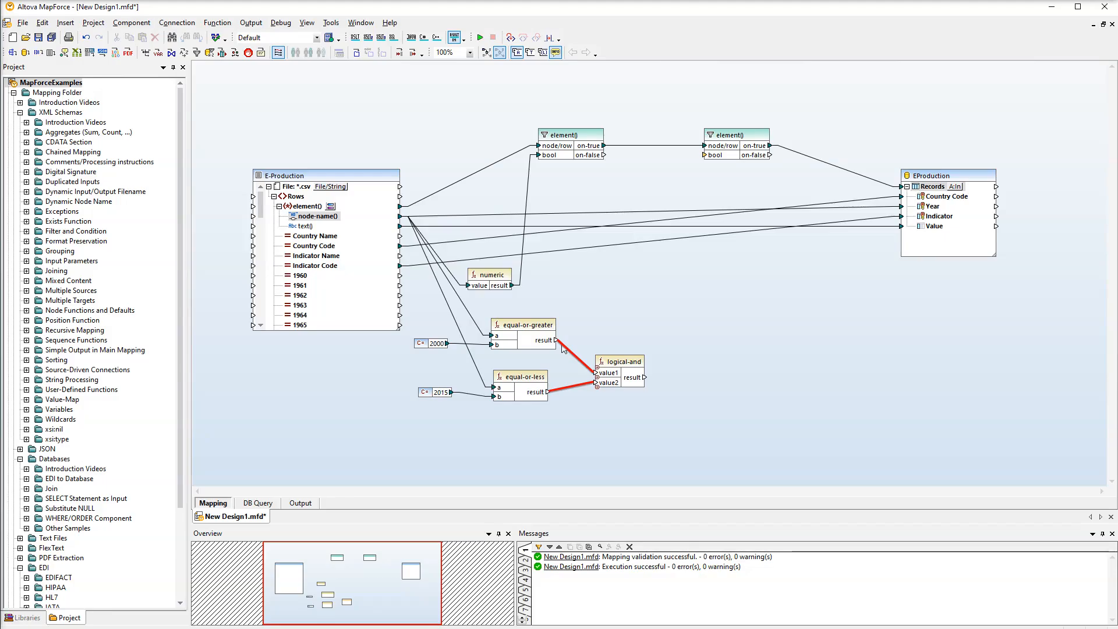
click(523, 324)
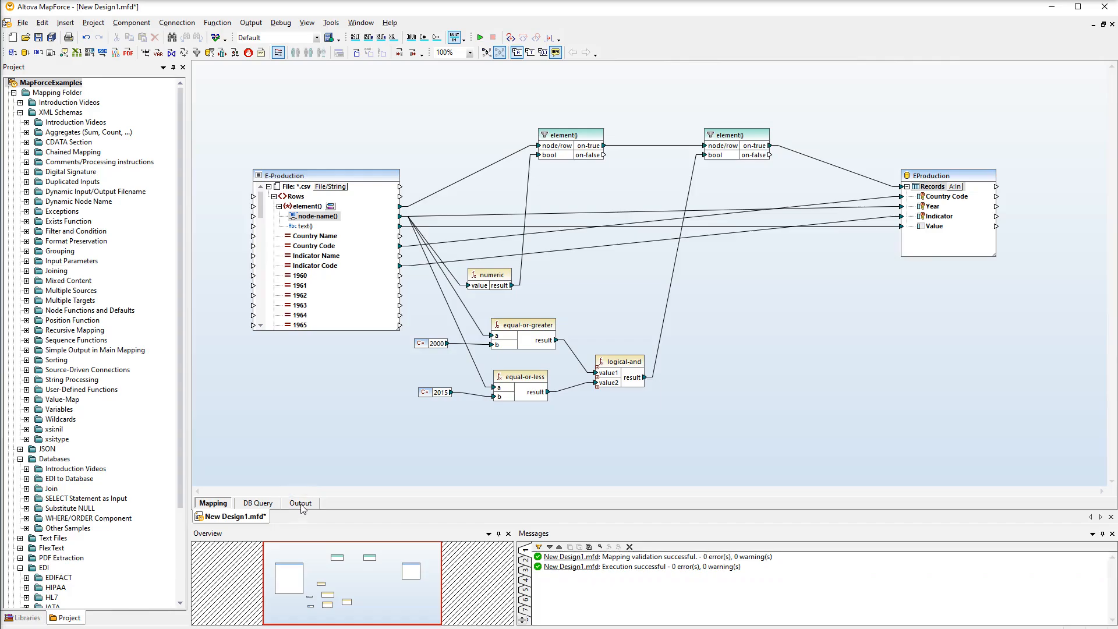
Step: Preview the regenerated SQL, now listing AFE records only for years 2000 through 2015
click(300, 502)
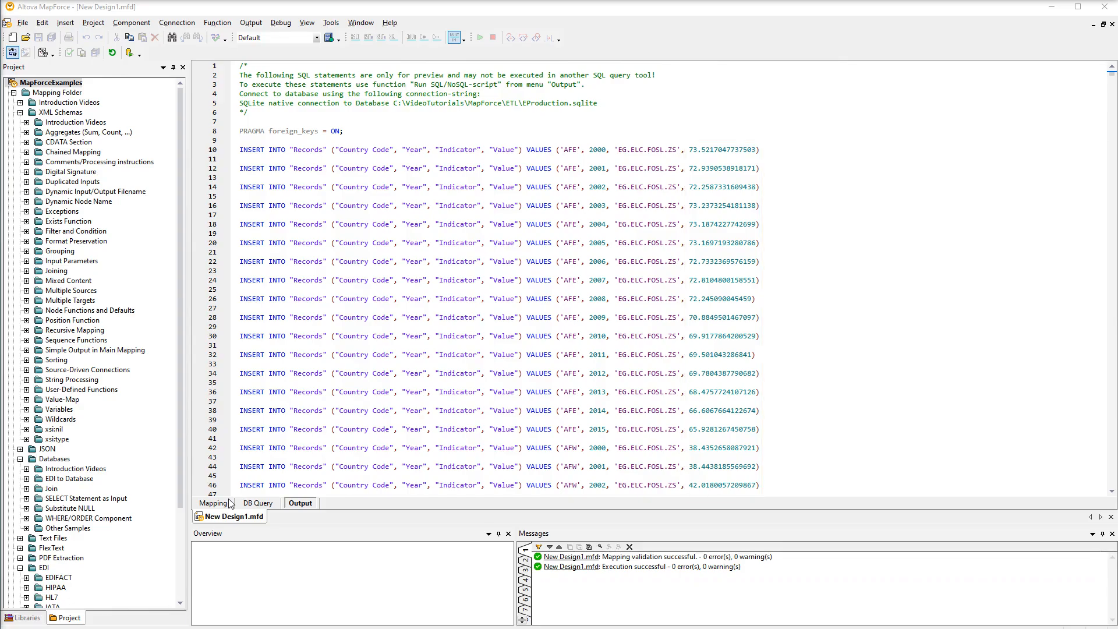
Step: Route text() through round-precision with 1 decimal into the Records Value field
click(213, 503)
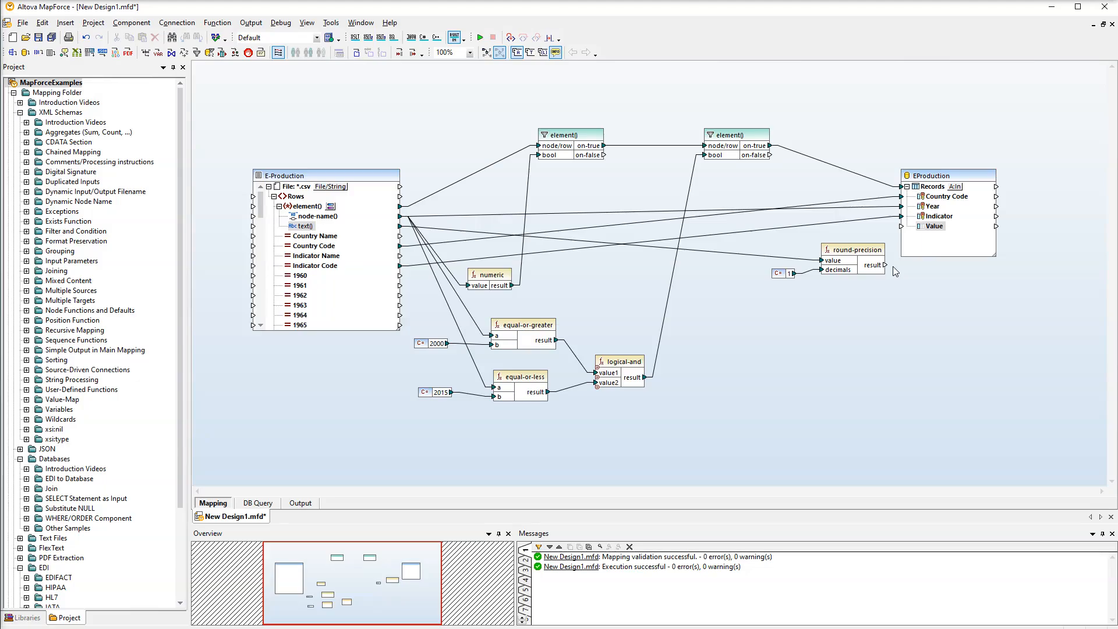
click(783, 273)
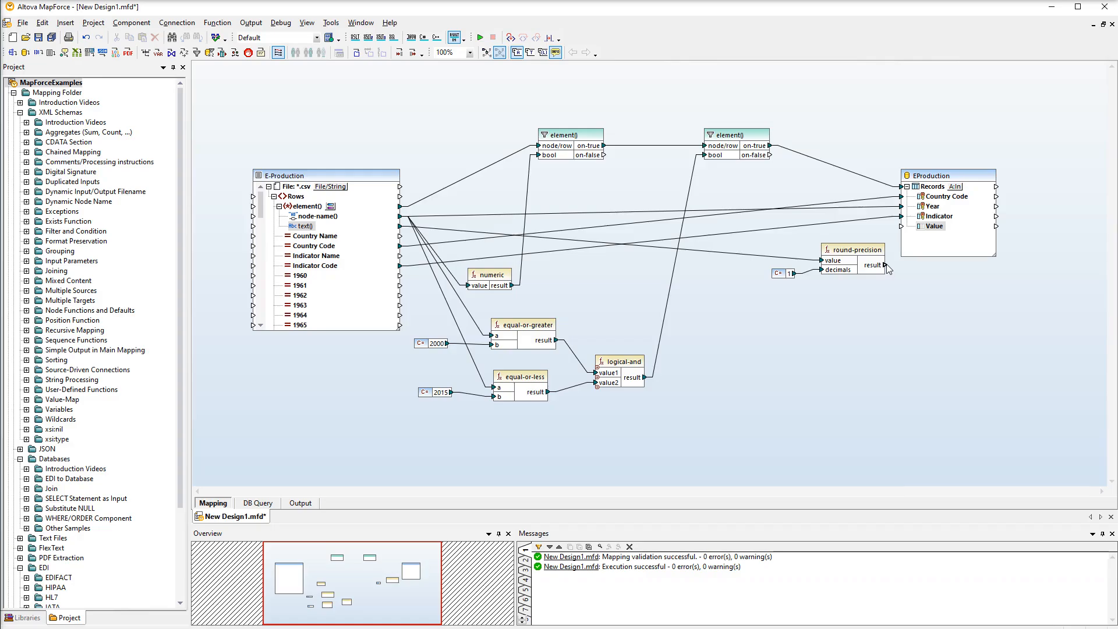
click(852, 250)
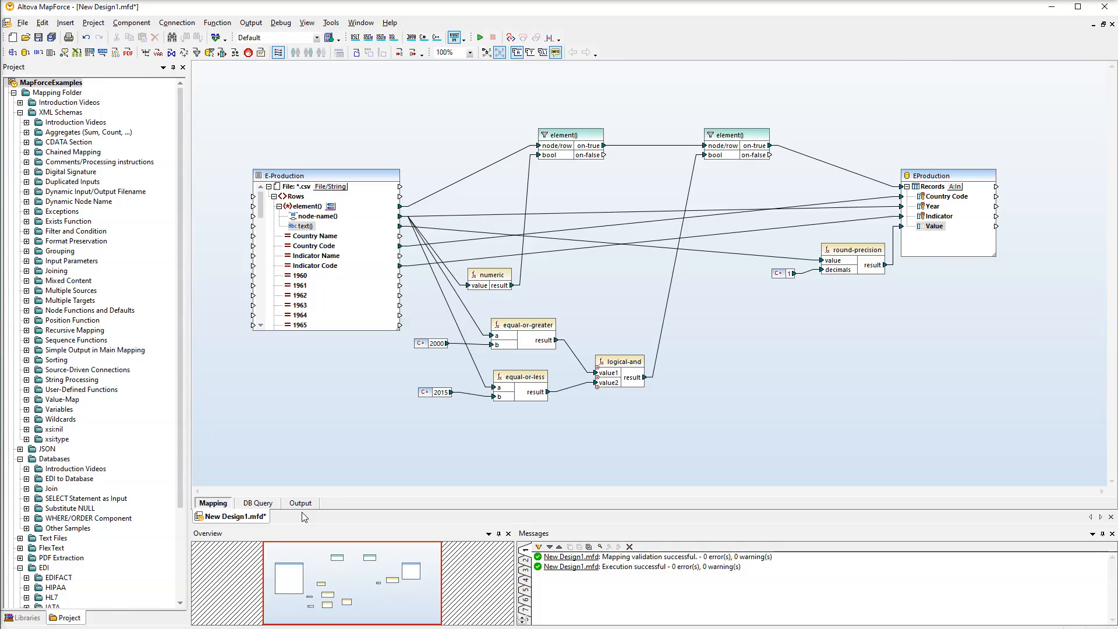
Step: Check the output shows one-decimal values such as 73.5, then return to the mapping
click(299, 502)
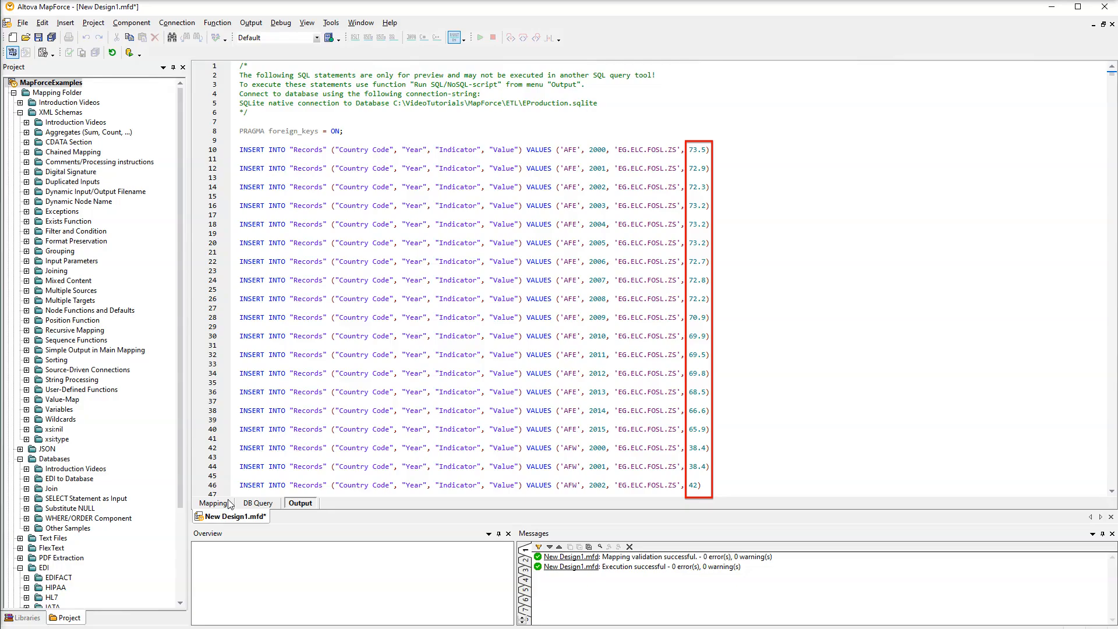
click(215, 503)
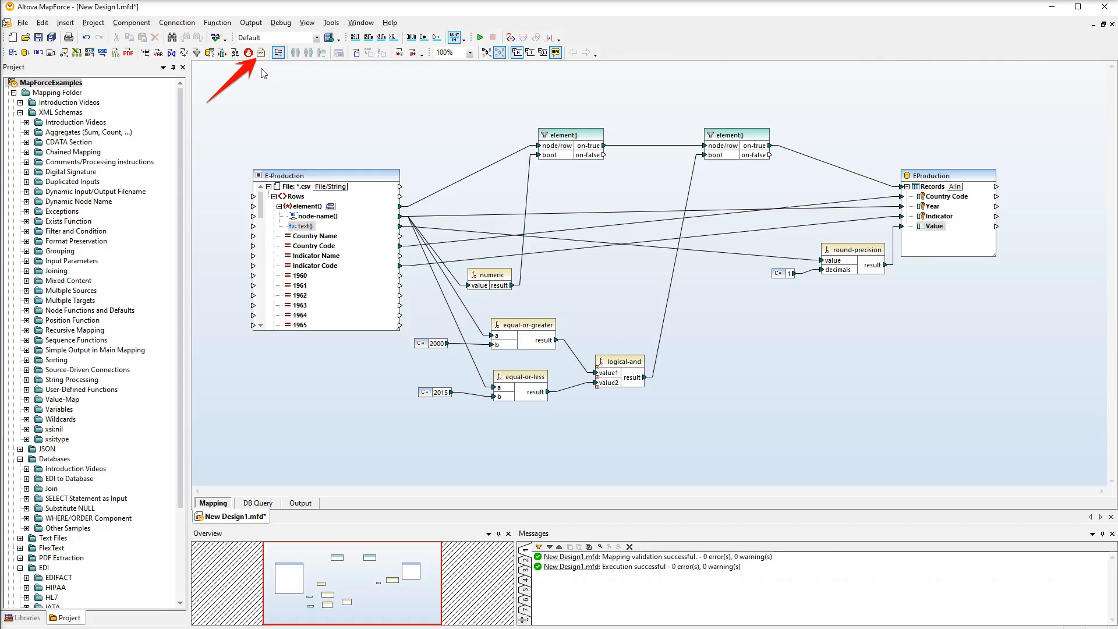
Step: Insert the electricity production comment and drag it beneath the E-Production component
click(261, 51)
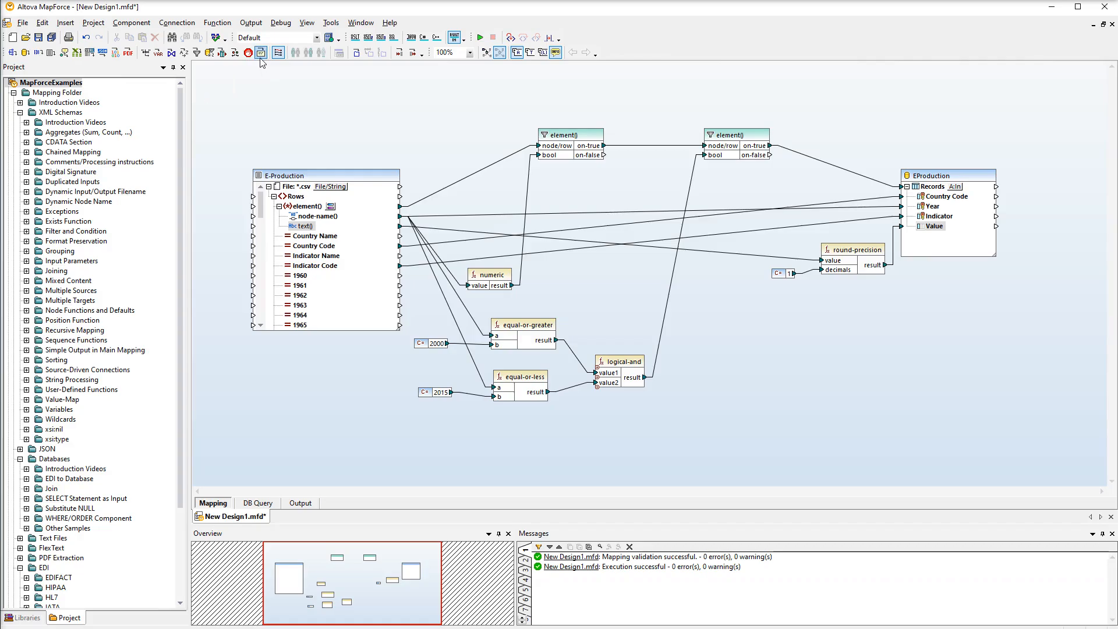
click(260, 53)
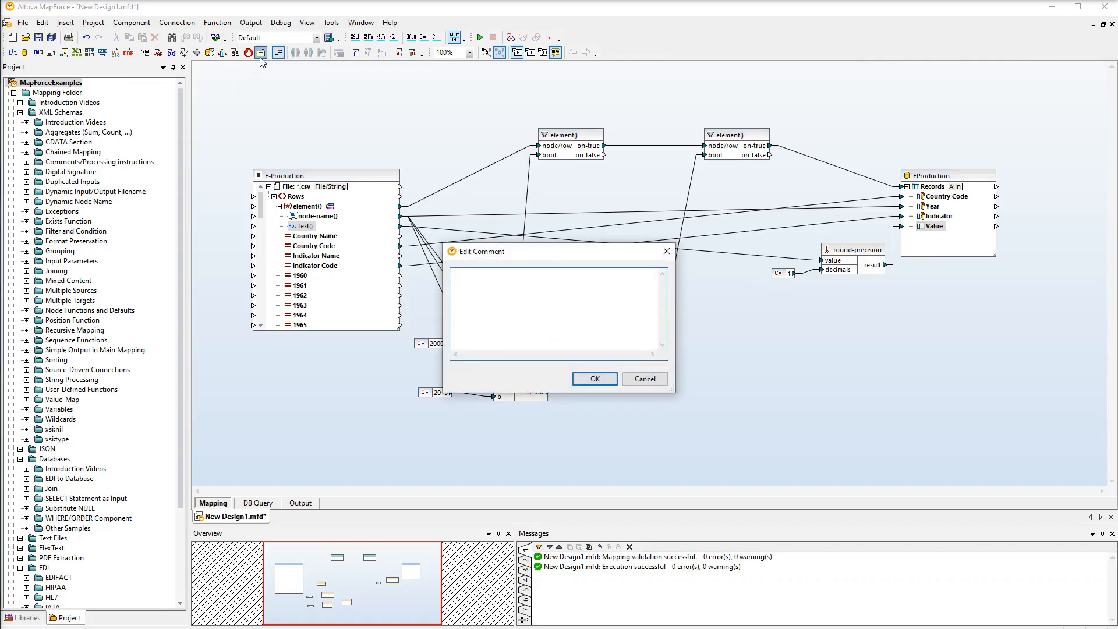
text(Electricity production from fossil fuels, renewables, hydro and nuclear power)
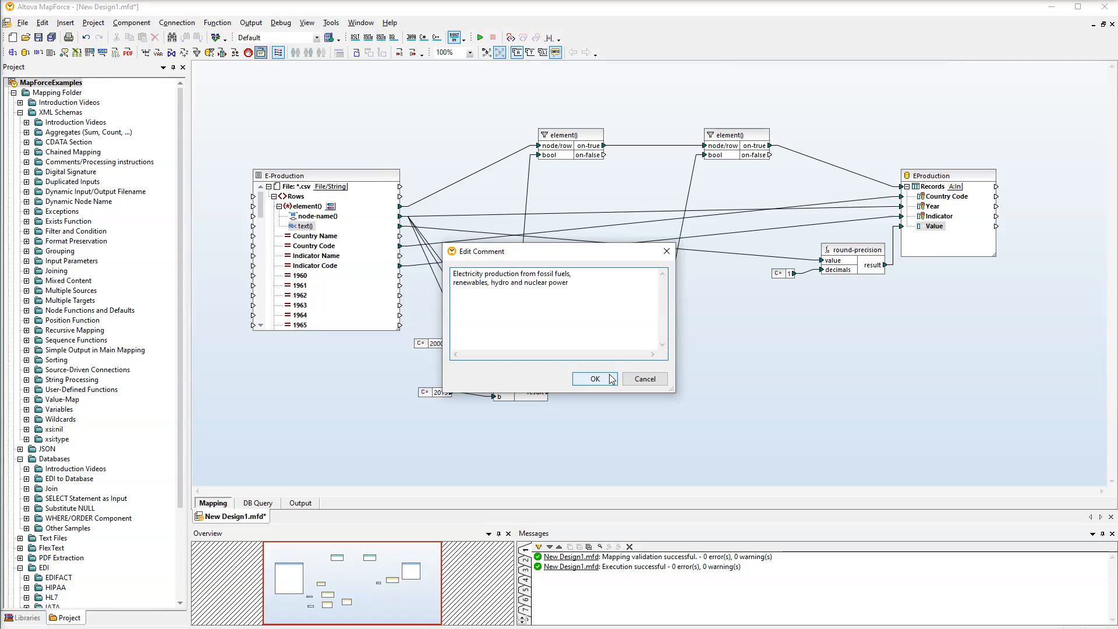
click(593, 378)
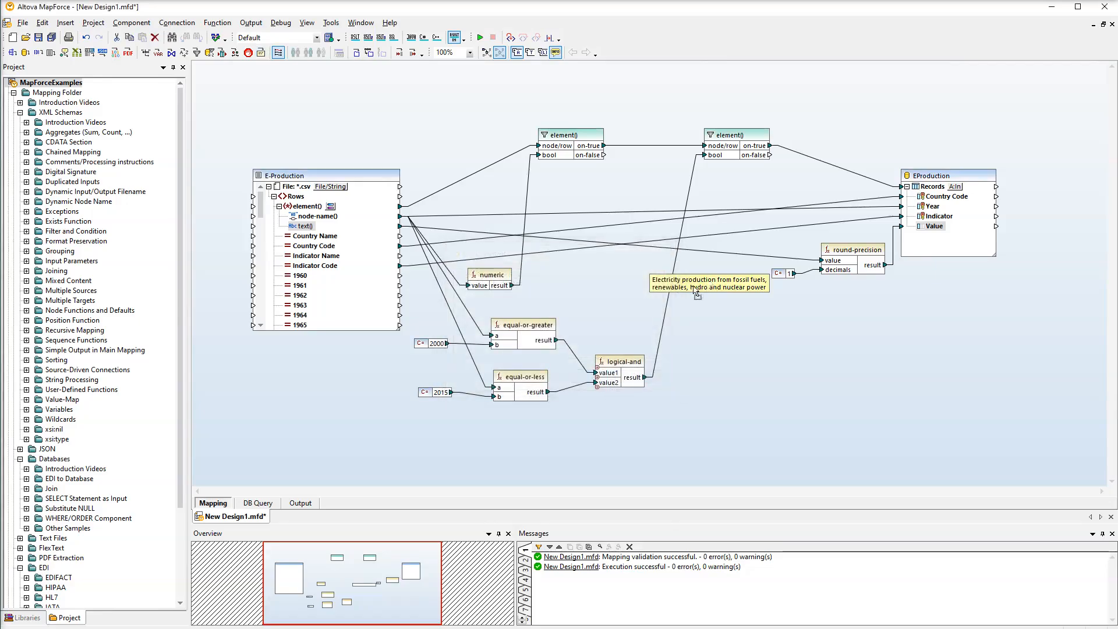
drag(708, 282, 312, 350)
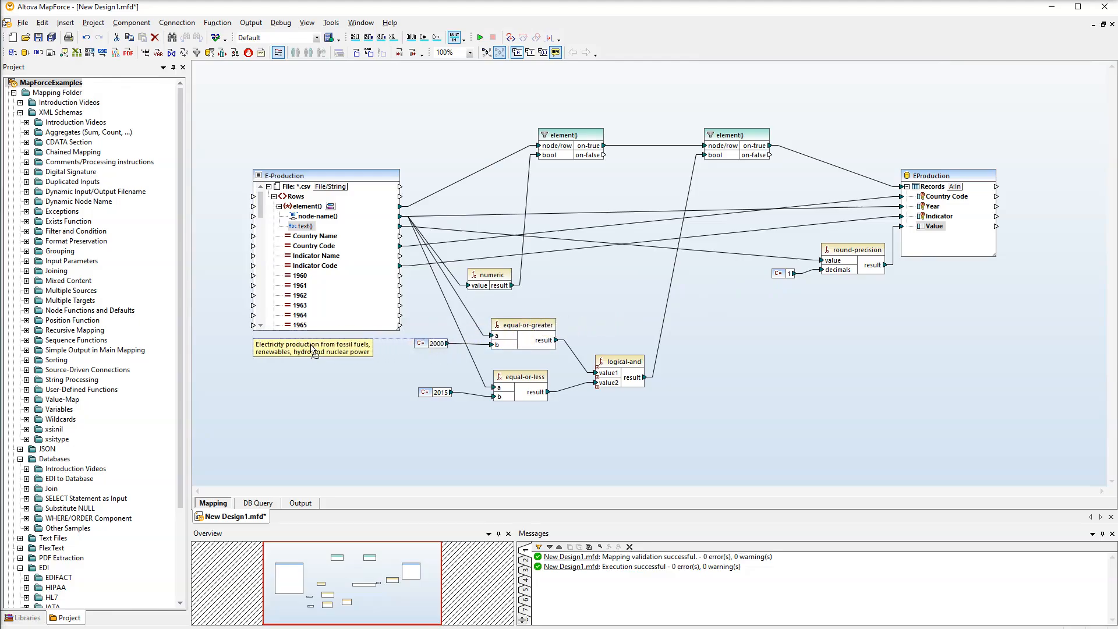
click(312, 350)
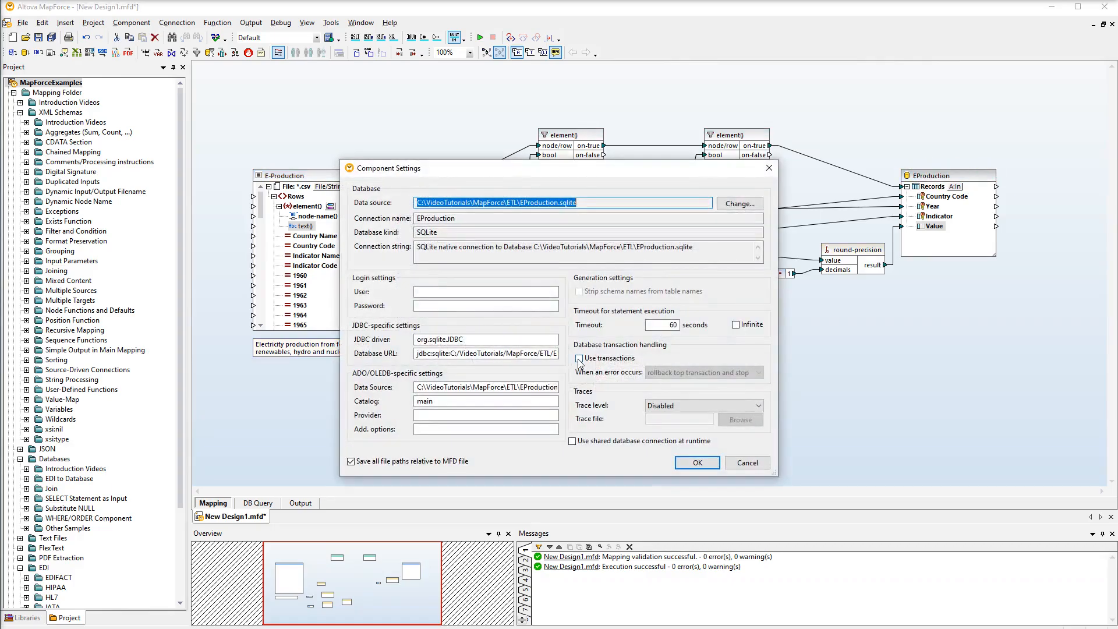
Step: Enable Use transactions in the EProduction database component settings
click(573, 359)
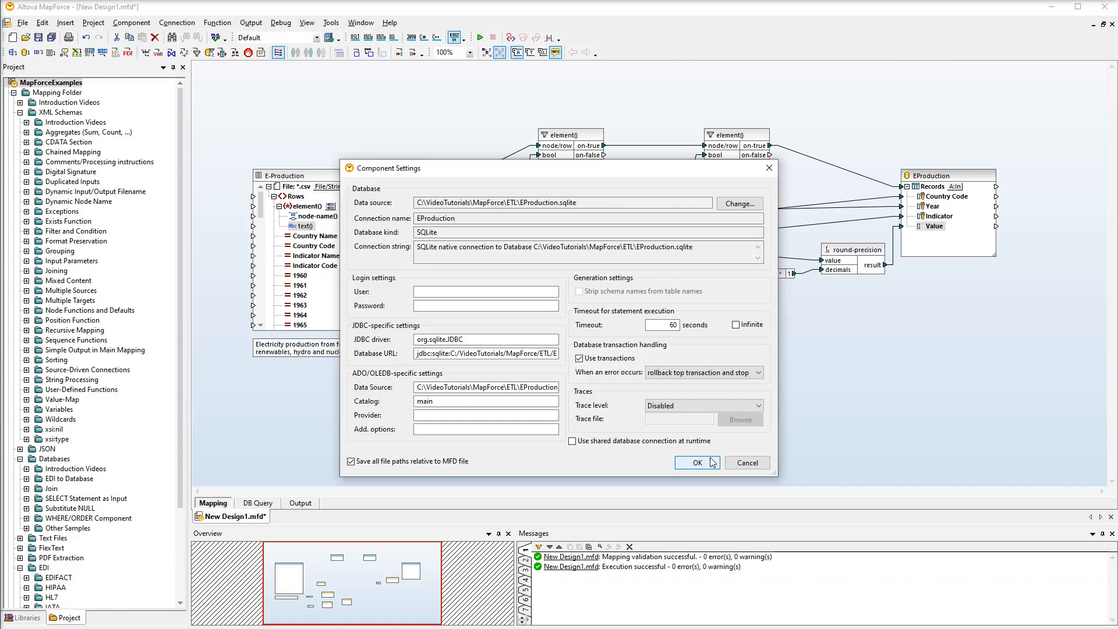
click(696, 462)
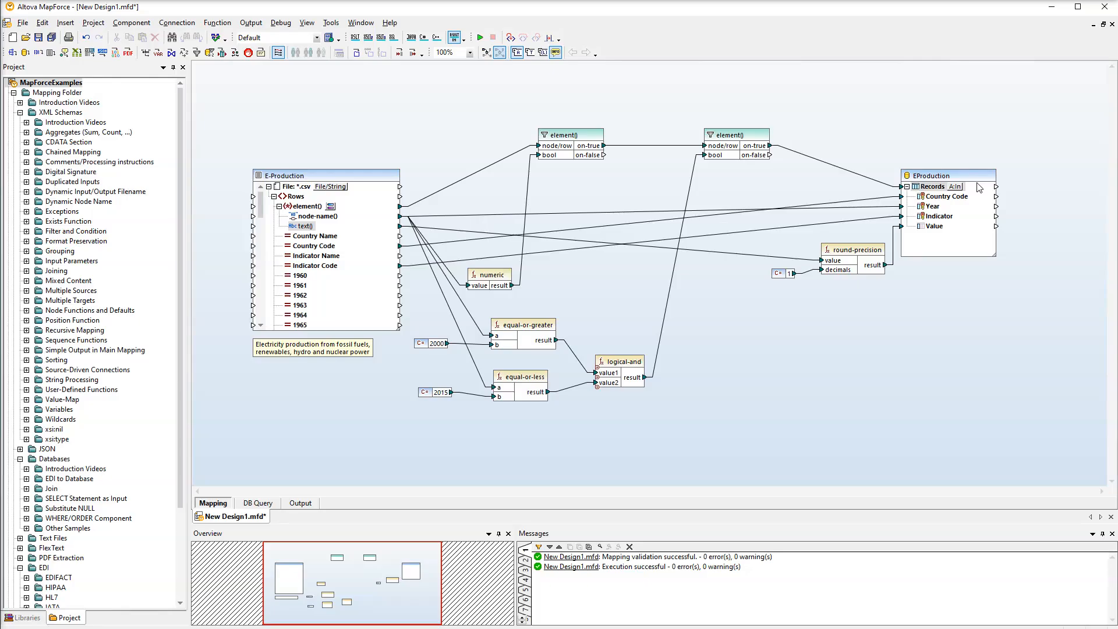
Step: Give Records custom pre-insert SQL: DELETE FROM Records and INSERT a DATETIME() into TrackingInfo
click(954, 186)
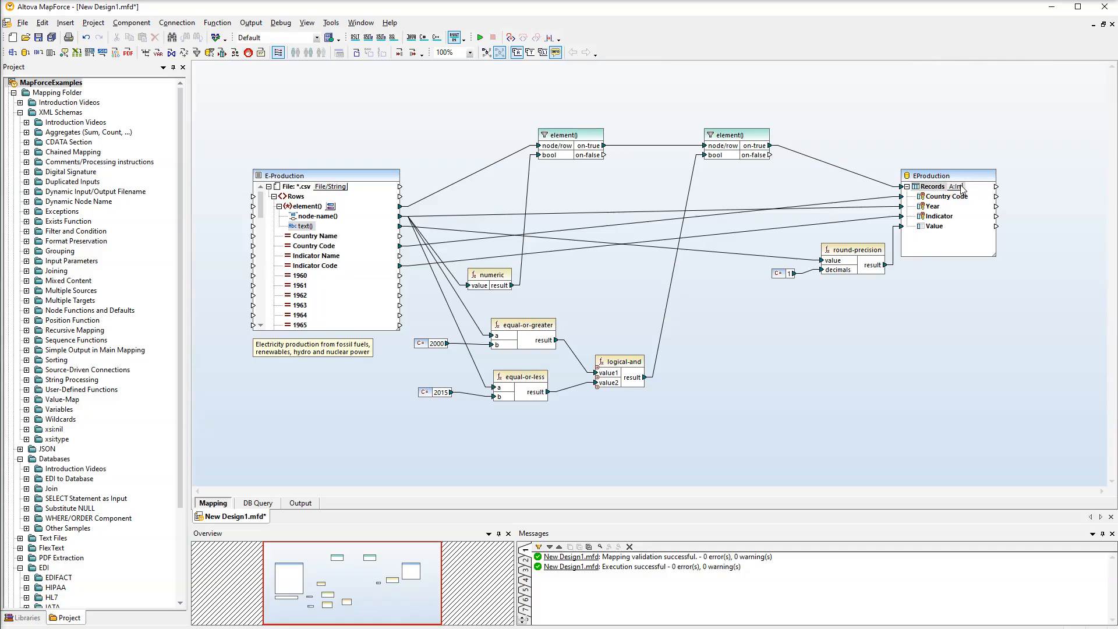
double_click(930, 187)
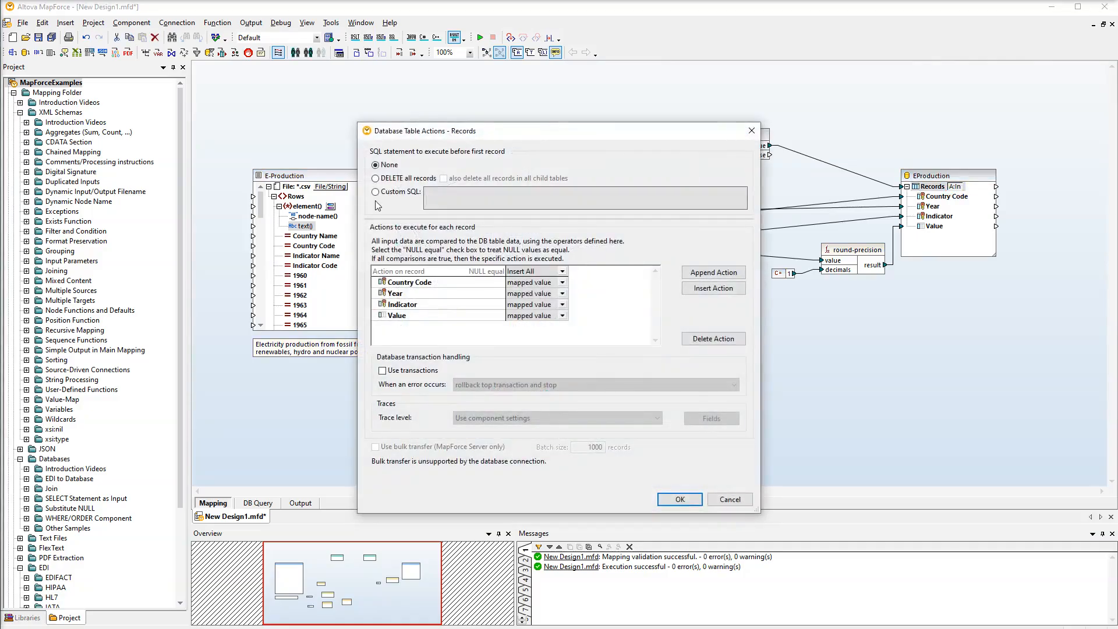
click(376, 192)
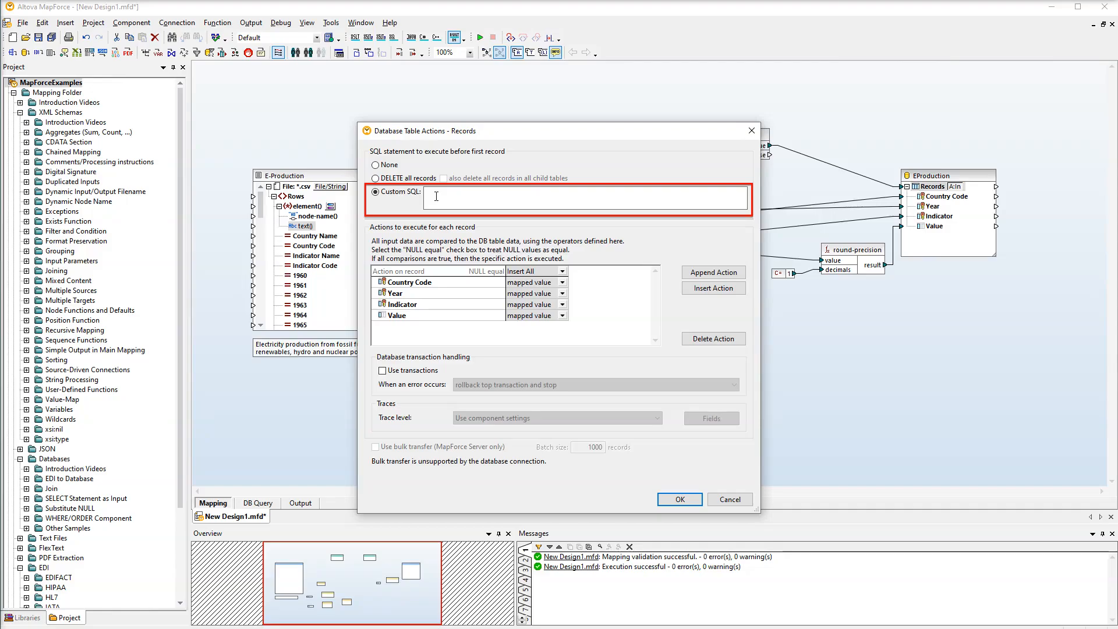
text(DELETE FROM Records;)
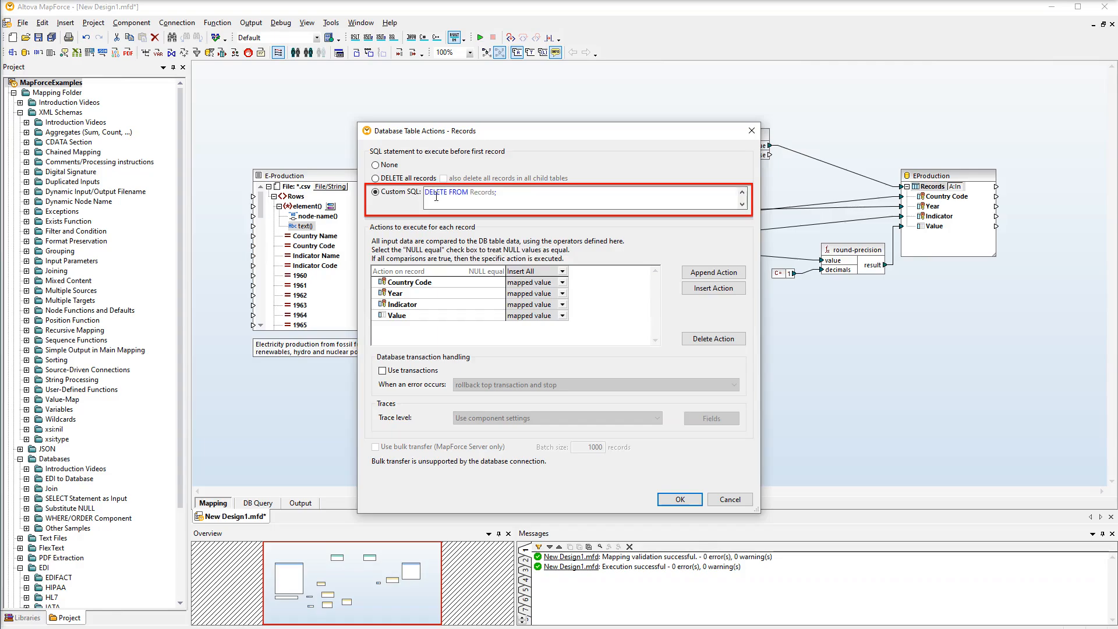
text(INSERT INTO TrackingInfo VALUES (DATETIME());)
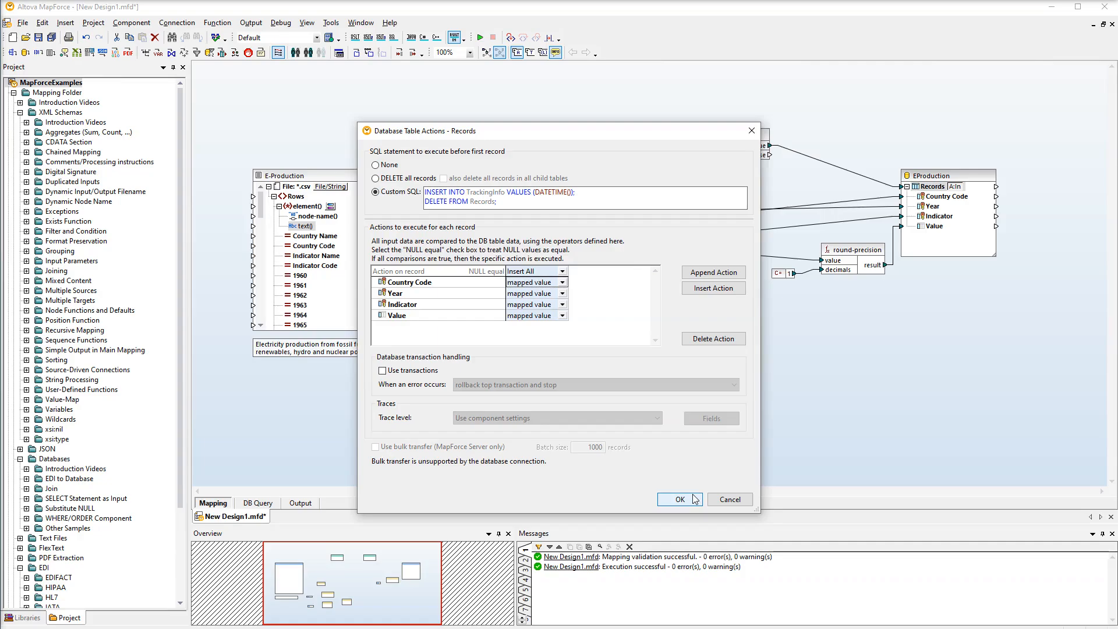
click(677, 498)
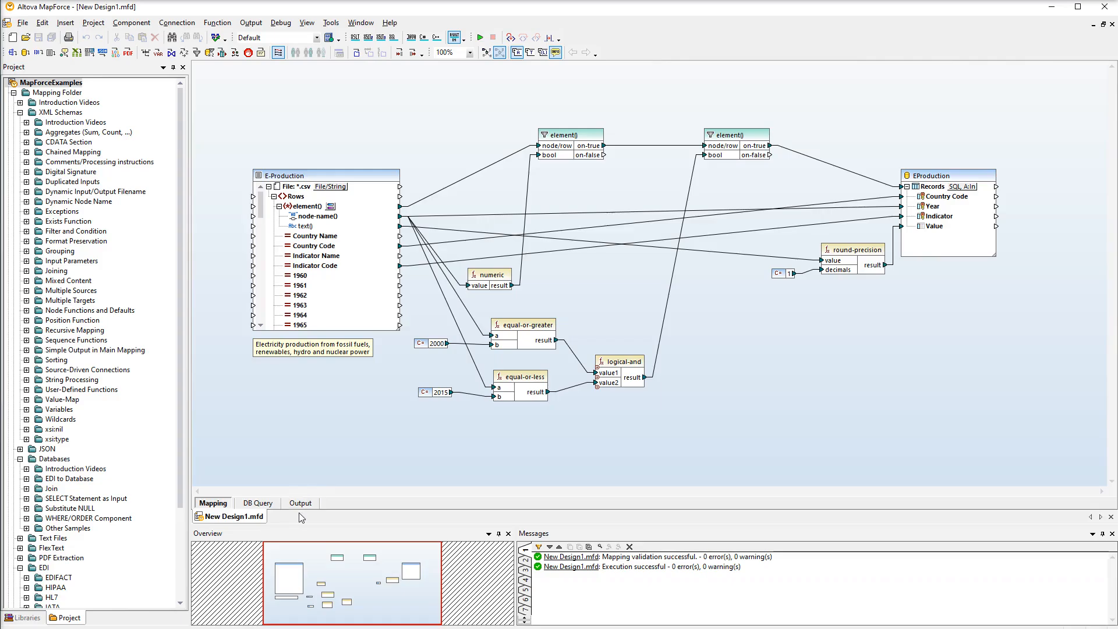
Step: Preview the generated SQL, starting with the TrackingInfo timestamp insert and Records delete
click(301, 502)
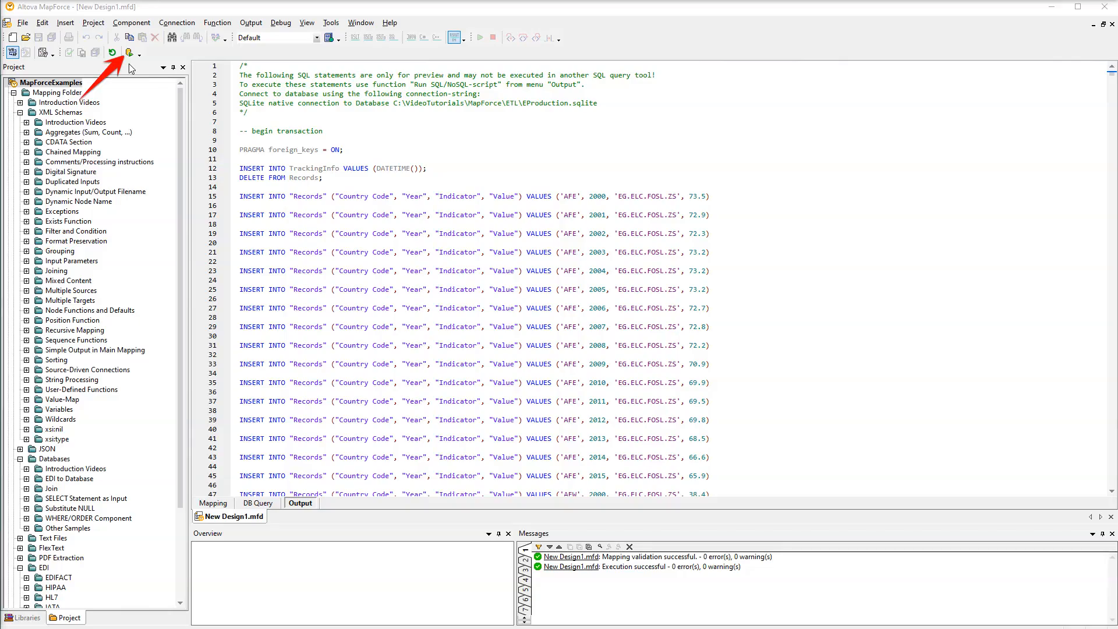
Step: Run the generated SQL script, deleting the 11710 old Records rows and inserting new ones
click(129, 53)
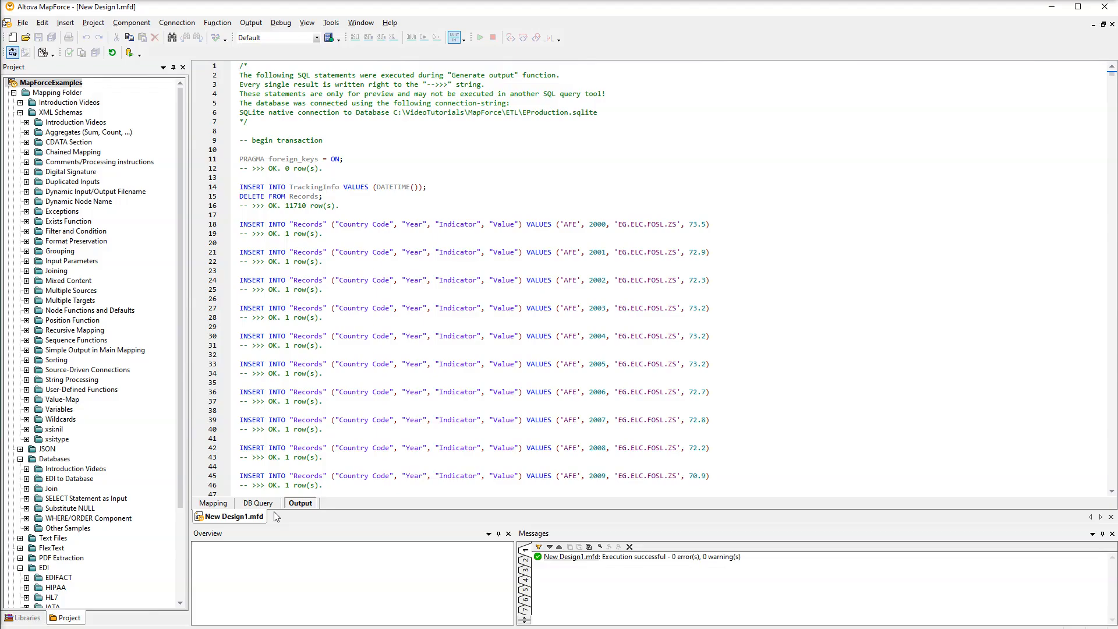
click(258, 502)
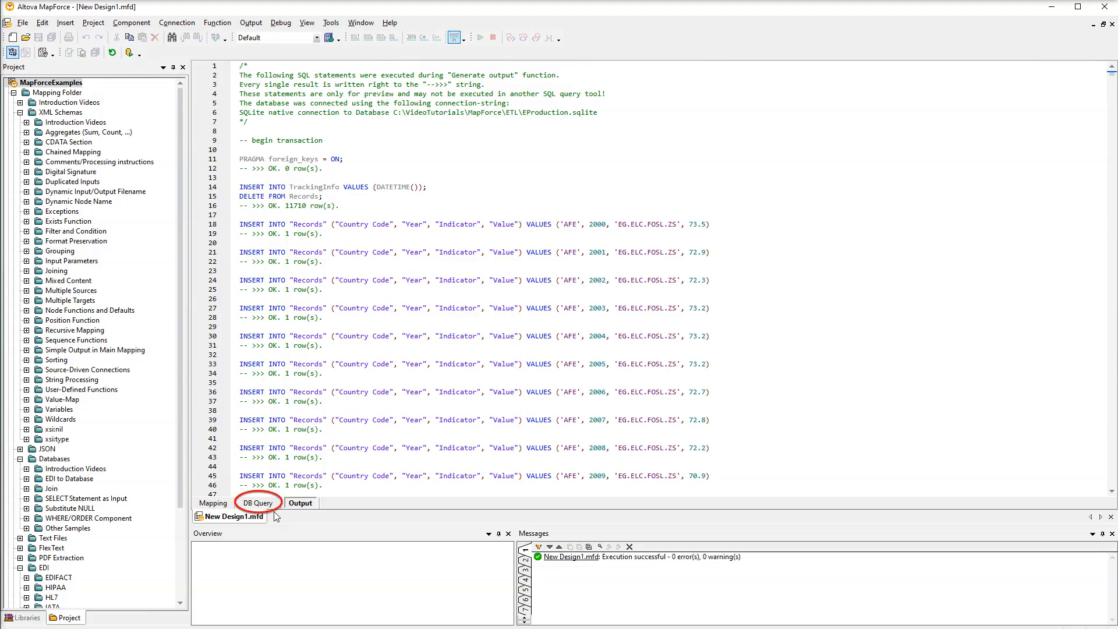
click(301, 503)
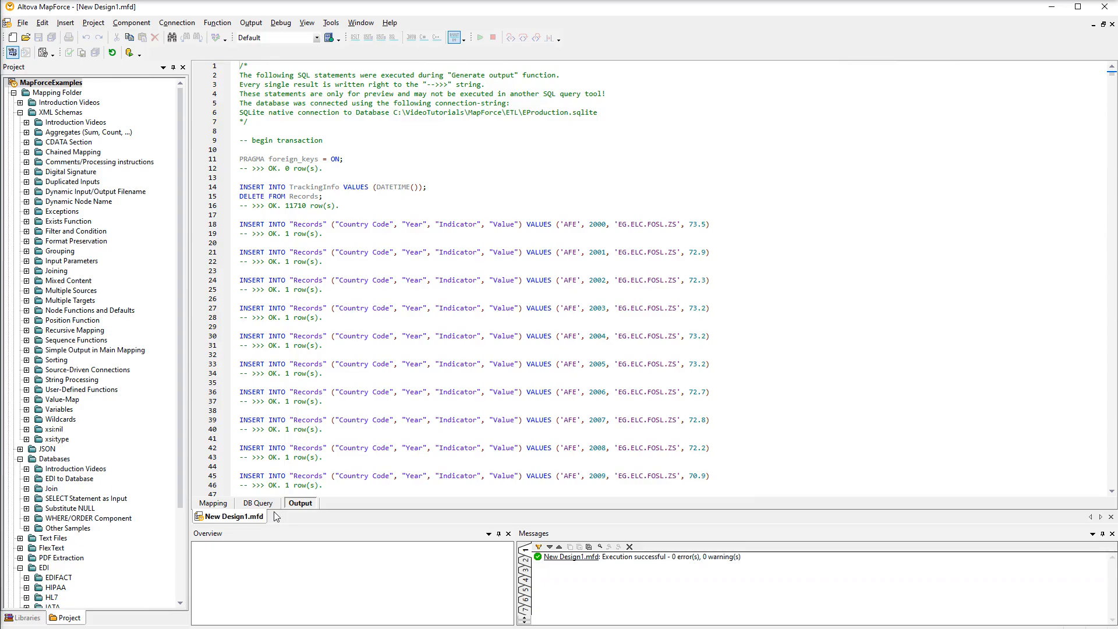
Step: Run a SELECT query on the Records table, returning 11709 rows
click(257, 502)
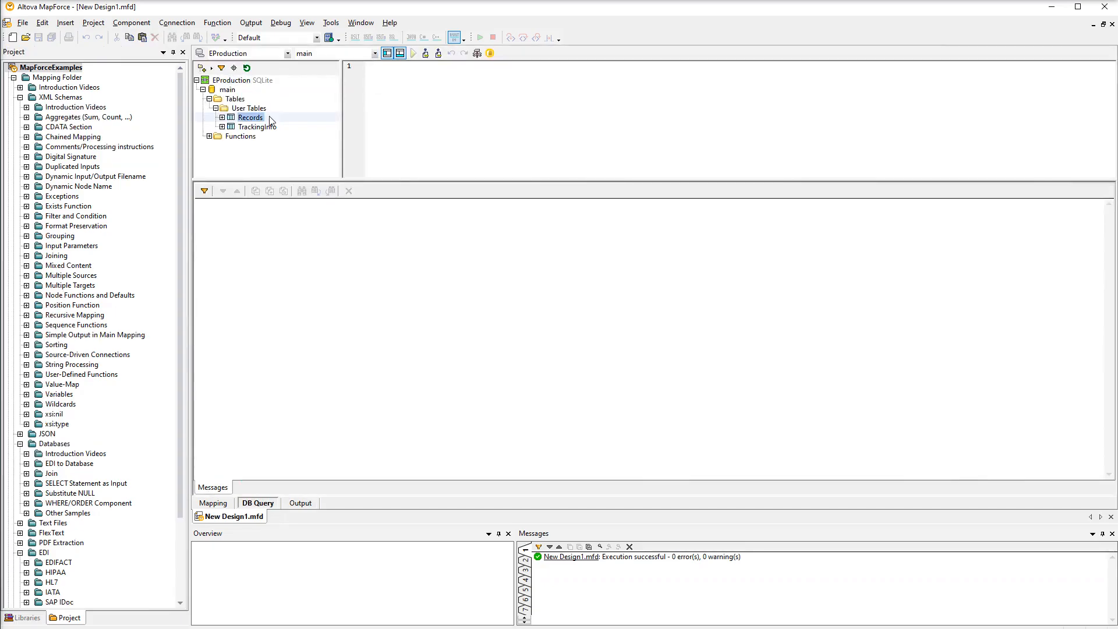
right_click(251, 117)
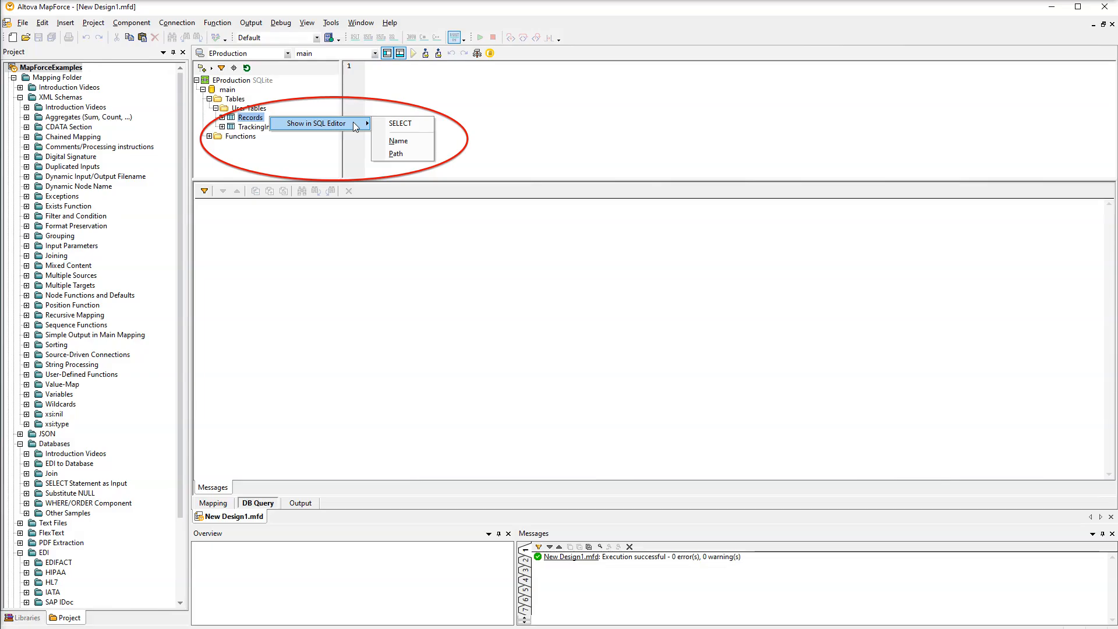
click(400, 123)
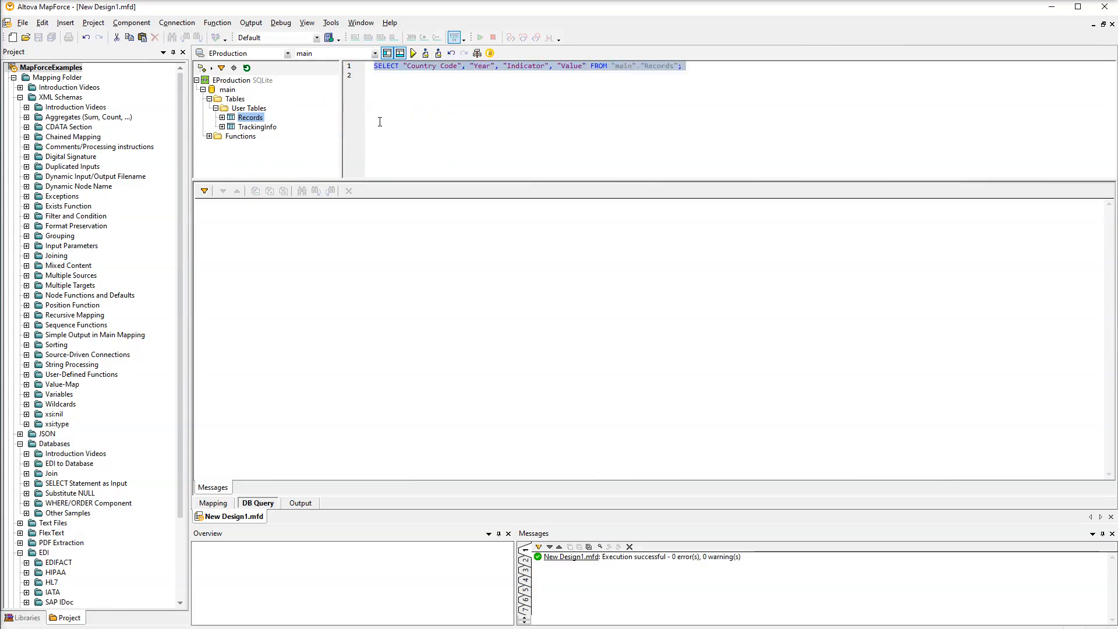
mouse_move(412, 53)
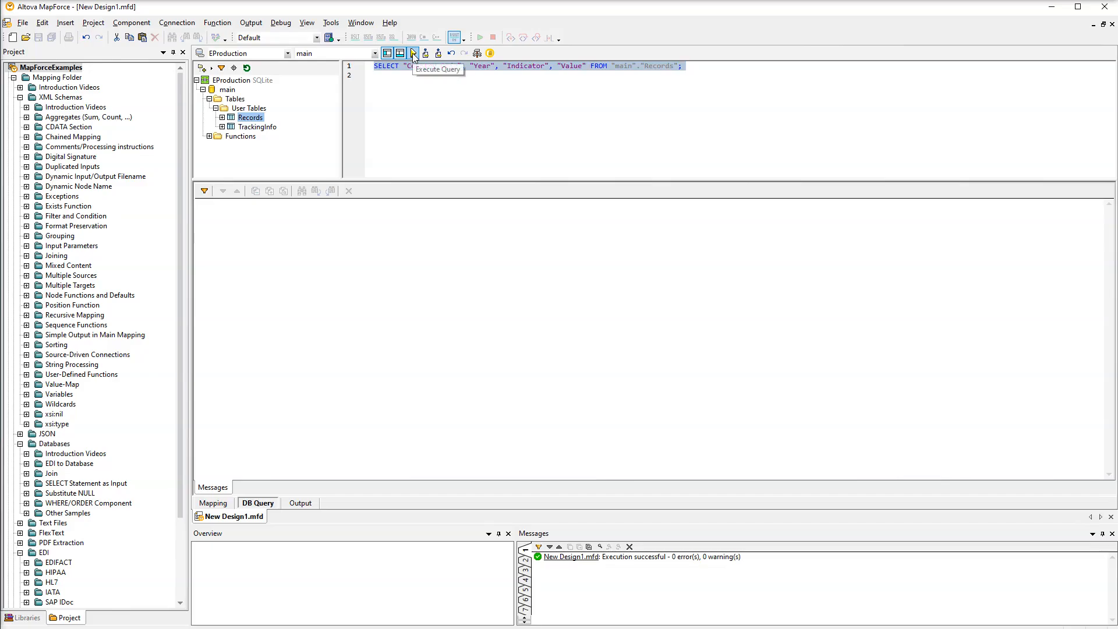
click(412, 53)
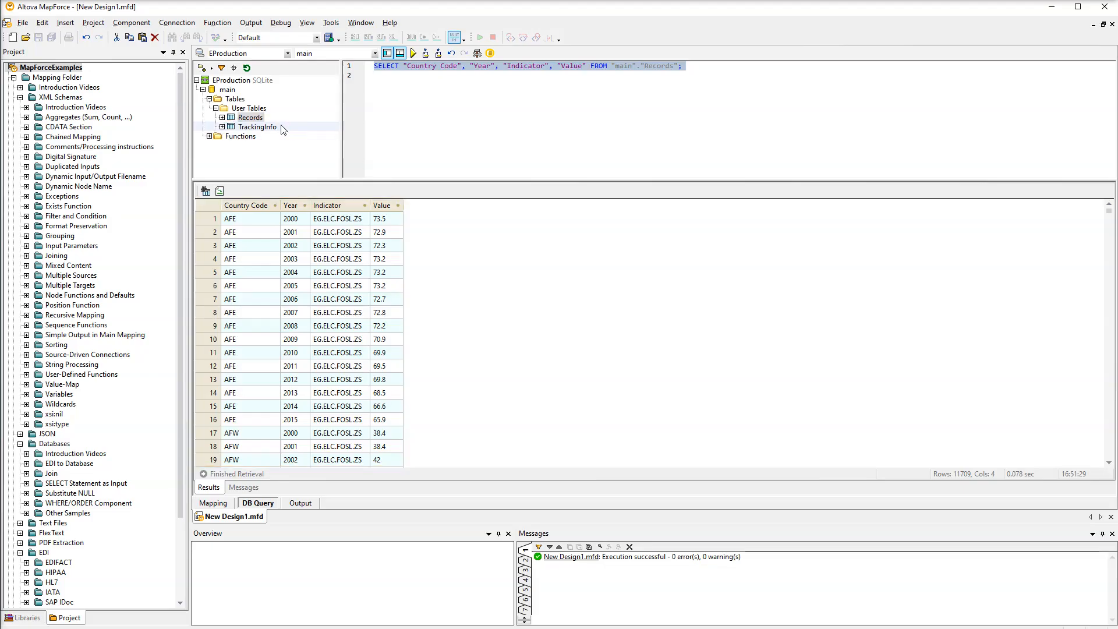
Step: Run a SELECT query on TrackingInfo, listing three MappedOn timestamps
right_click(257, 126)
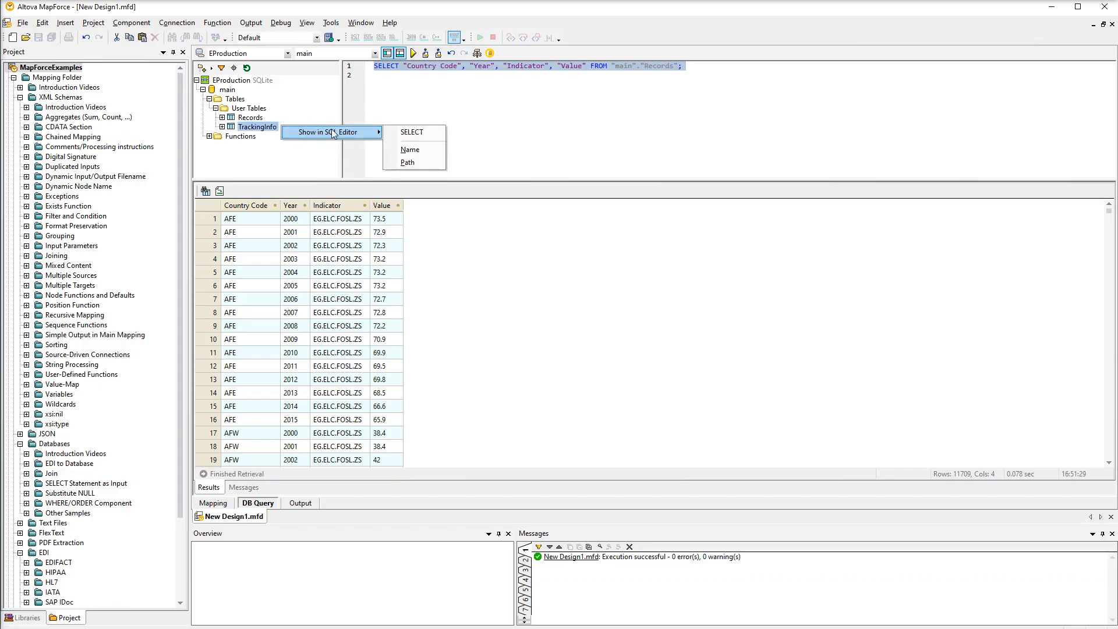
click(410, 132)
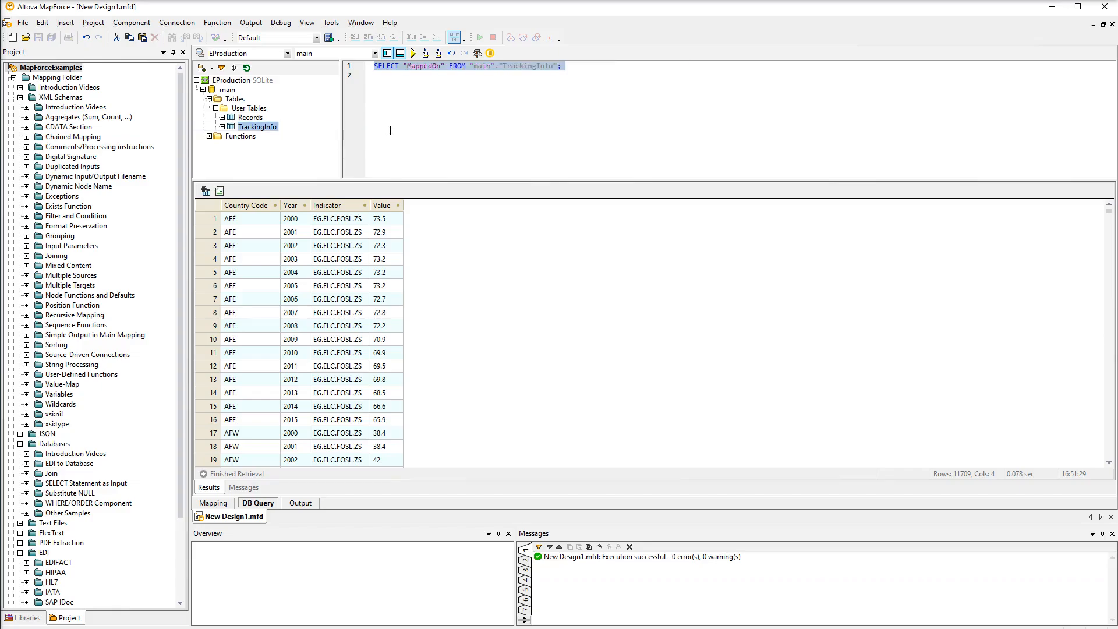
click(412, 53)
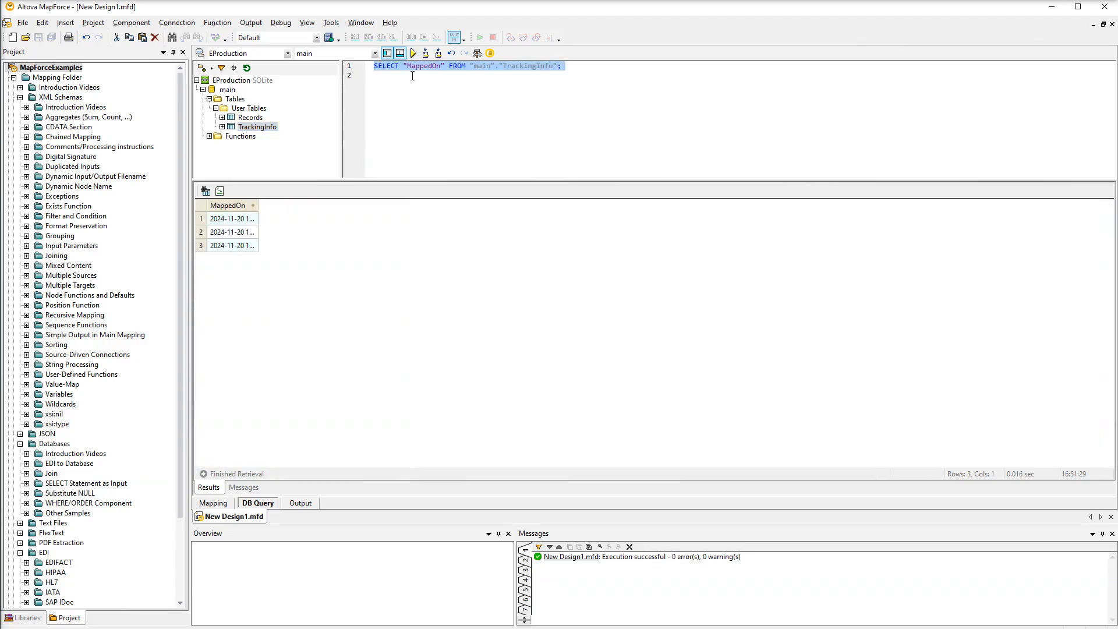